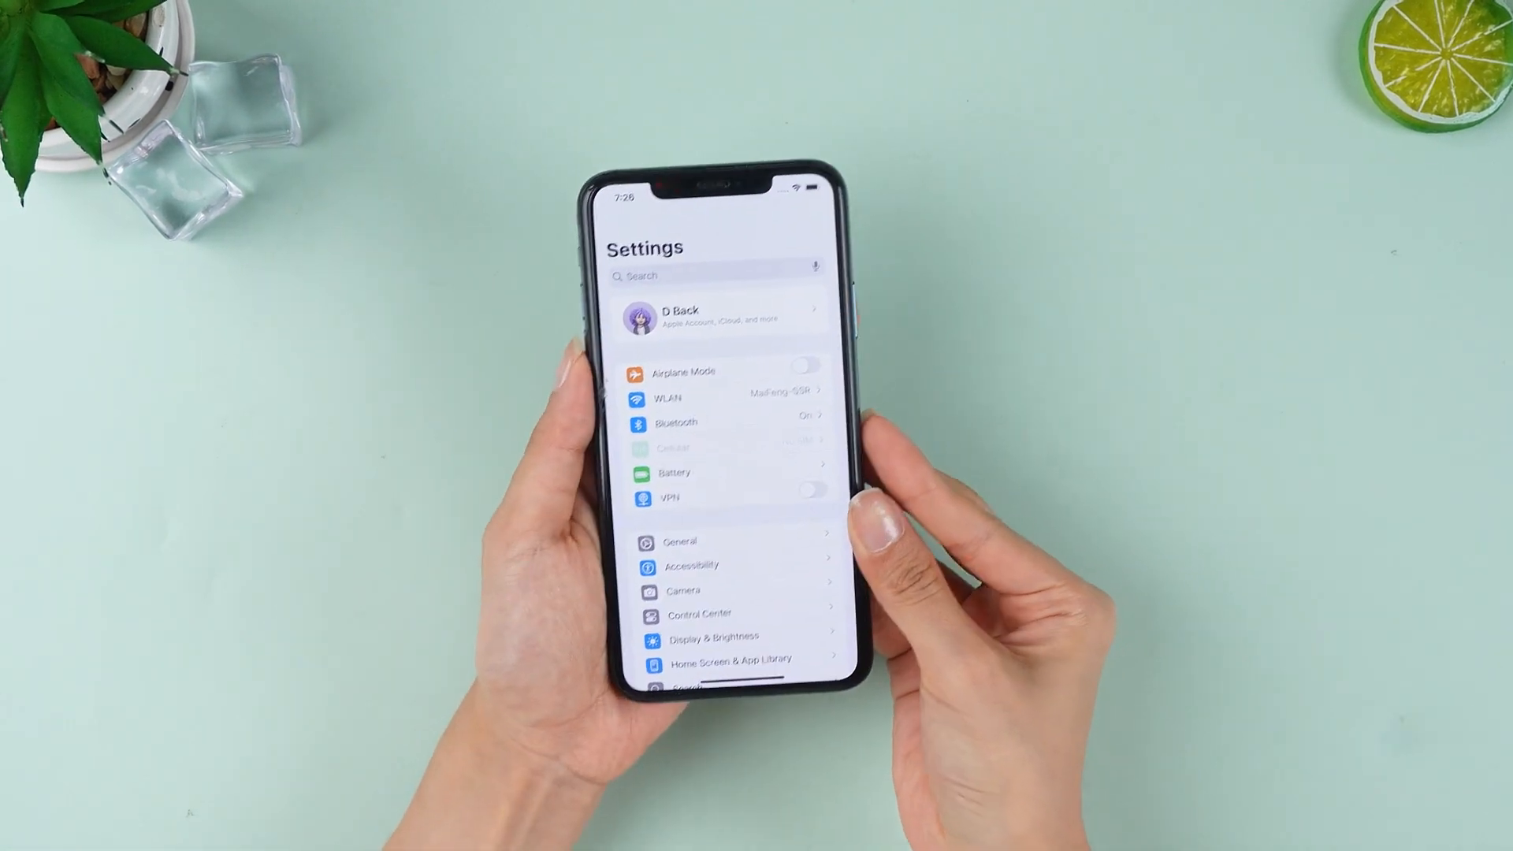
- Check that Find My iPhone and Find My network are enabled under the Apple Account's Find My settings
{"action": "left_click", "coordinate": [719, 312]}
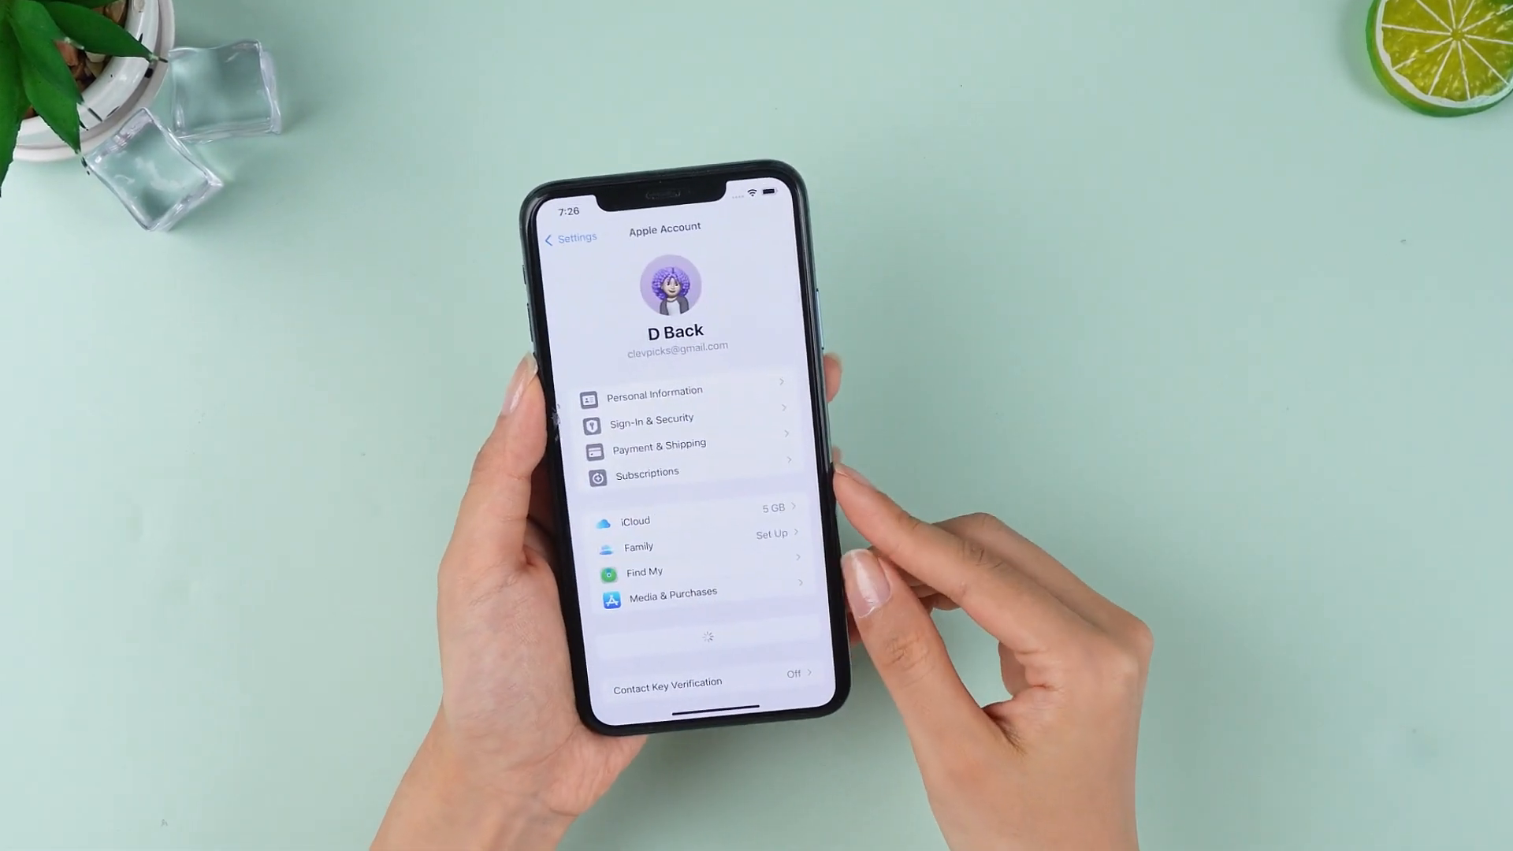
{"action": "left_click", "coordinate": [644, 570]}
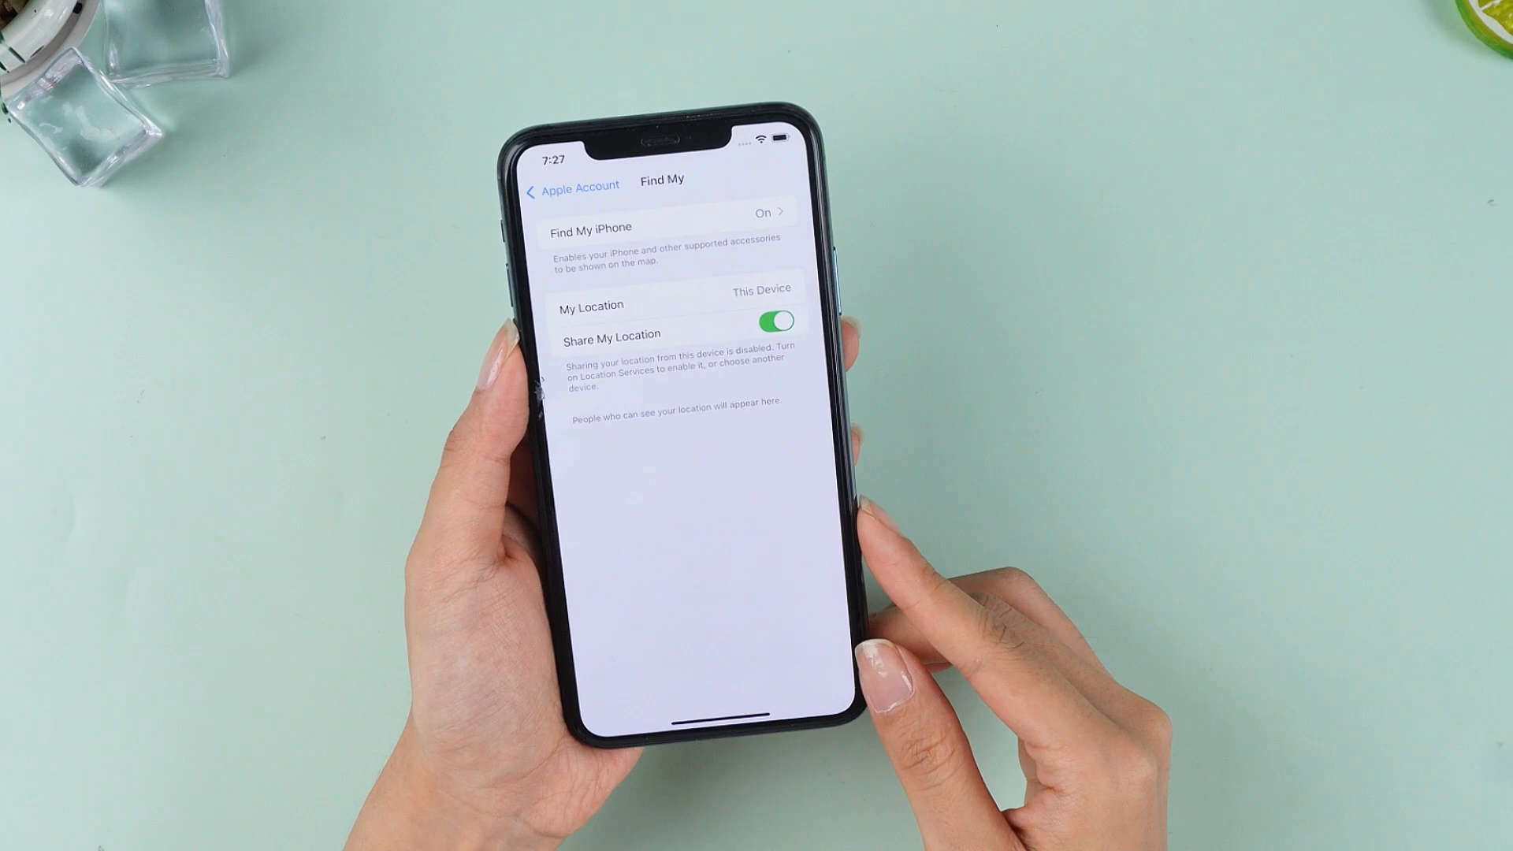
{"action": "left_click", "coordinate": [588, 227]}
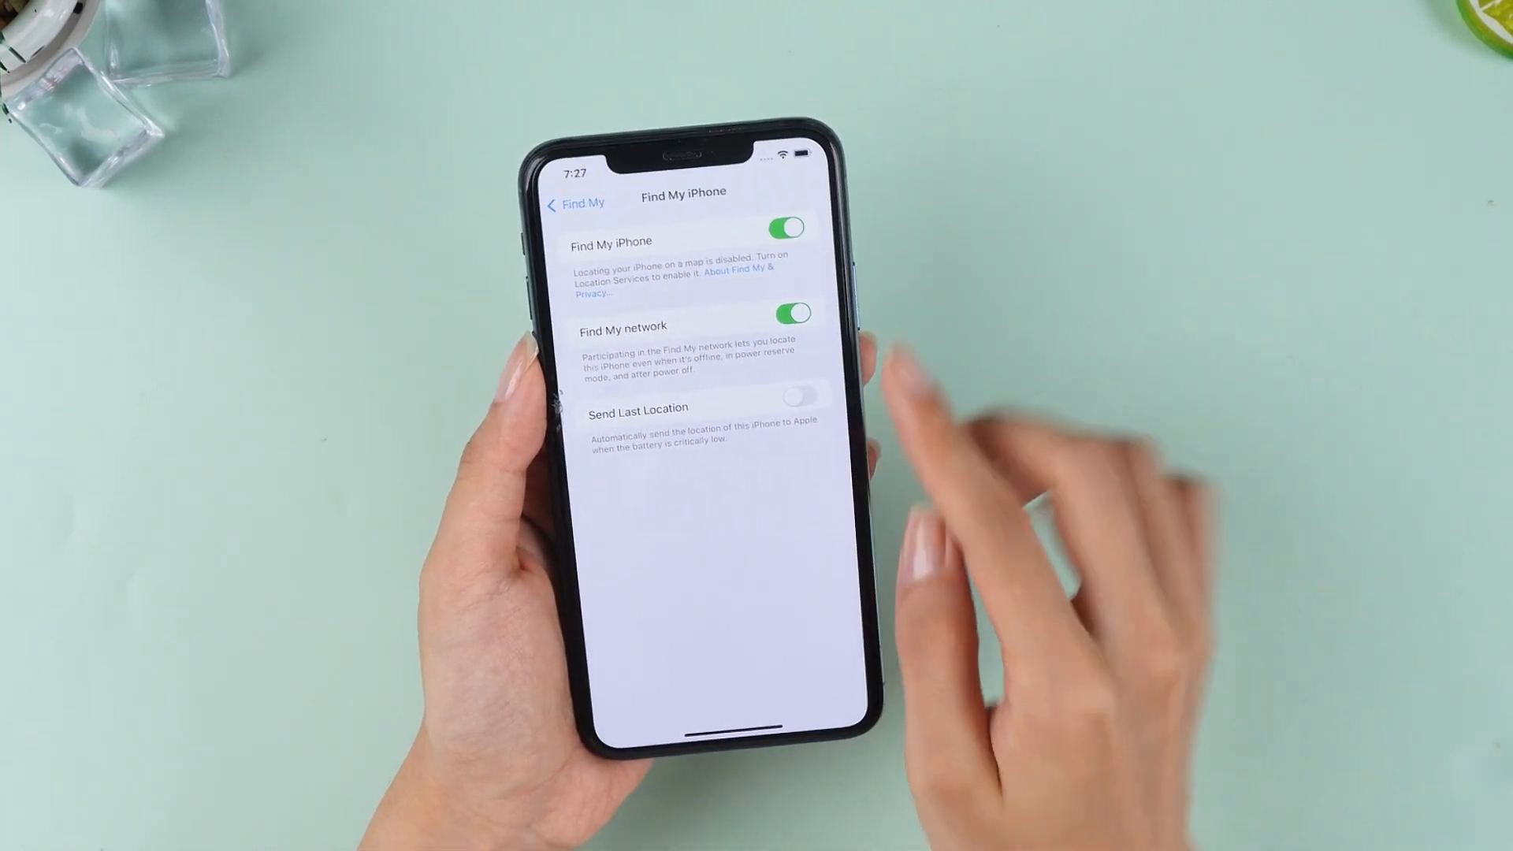
{"action": "left_click", "coordinate": [787, 226]}
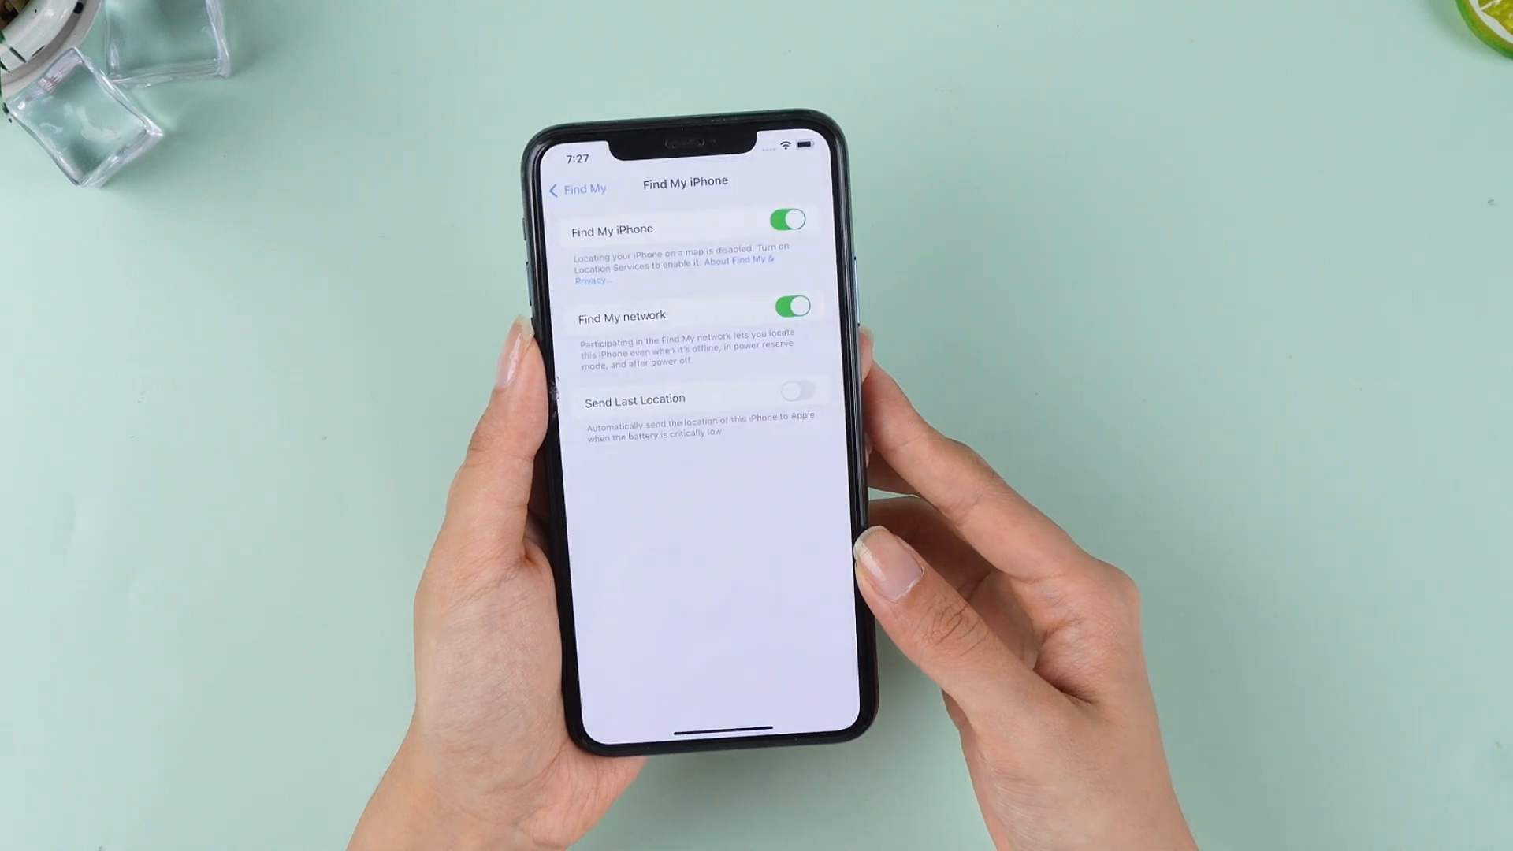
{"action": "left_click", "coordinate": [790, 219]}
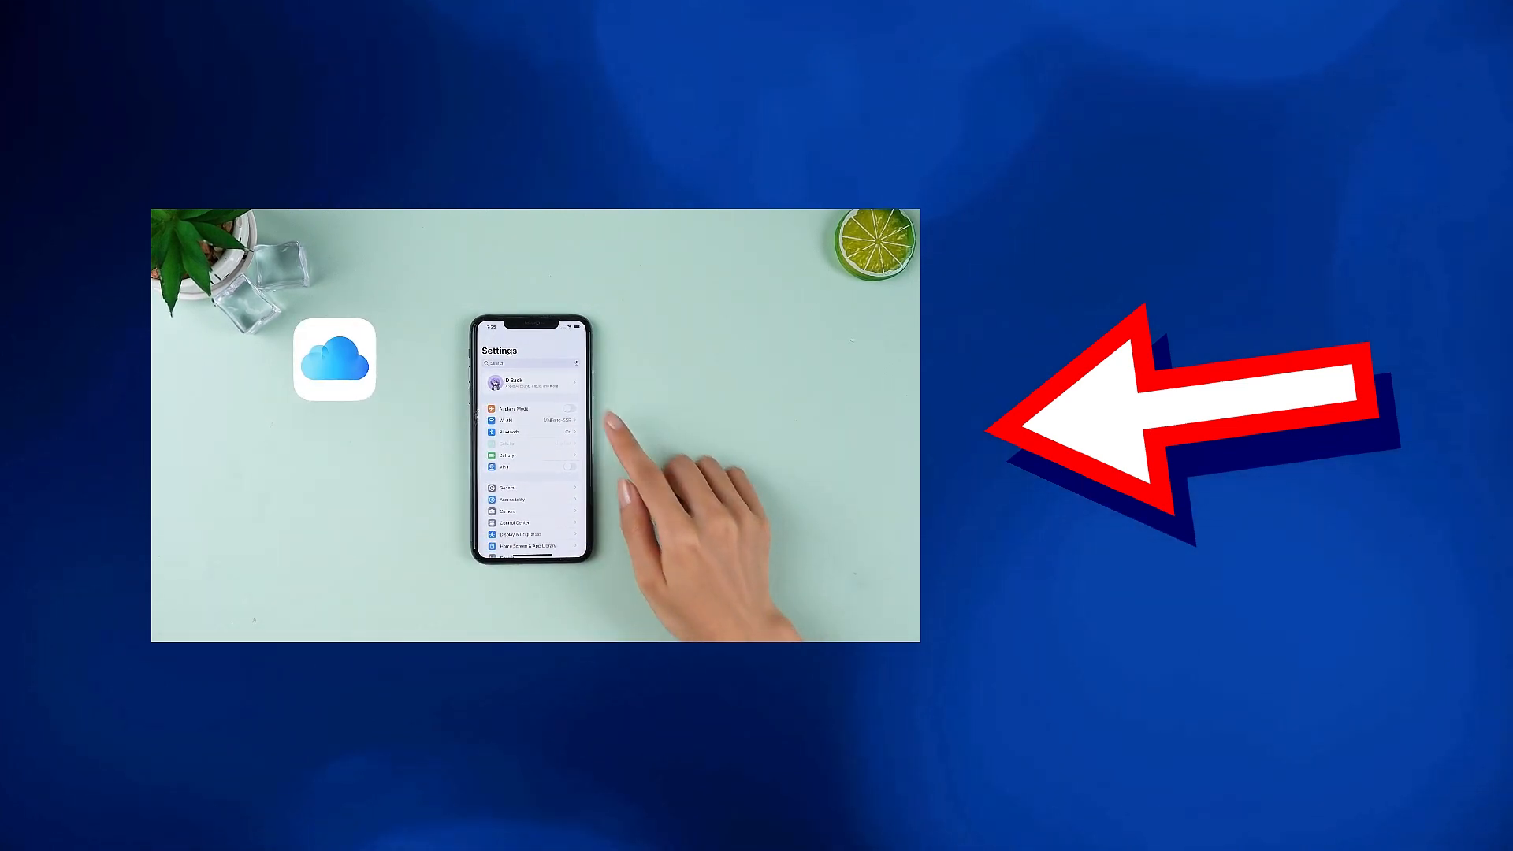
- Show the connected iPhone's iOS 17.5.1 summary and back it up to this computer
{"action": "left_click", "coordinate": [529, 385]}
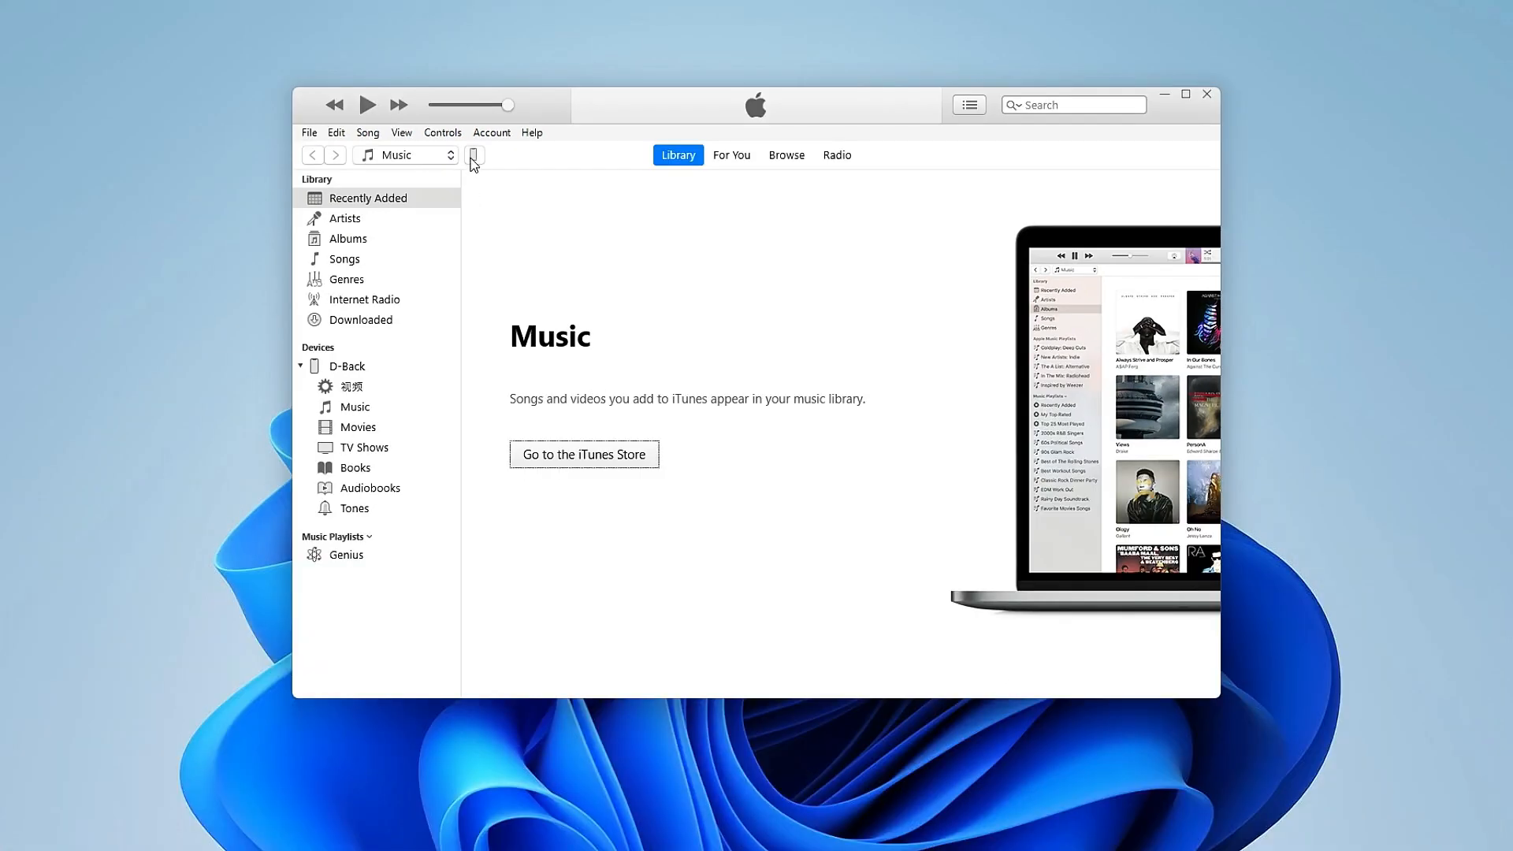
{"action": "left_click", "coordinate": [473, 155]}
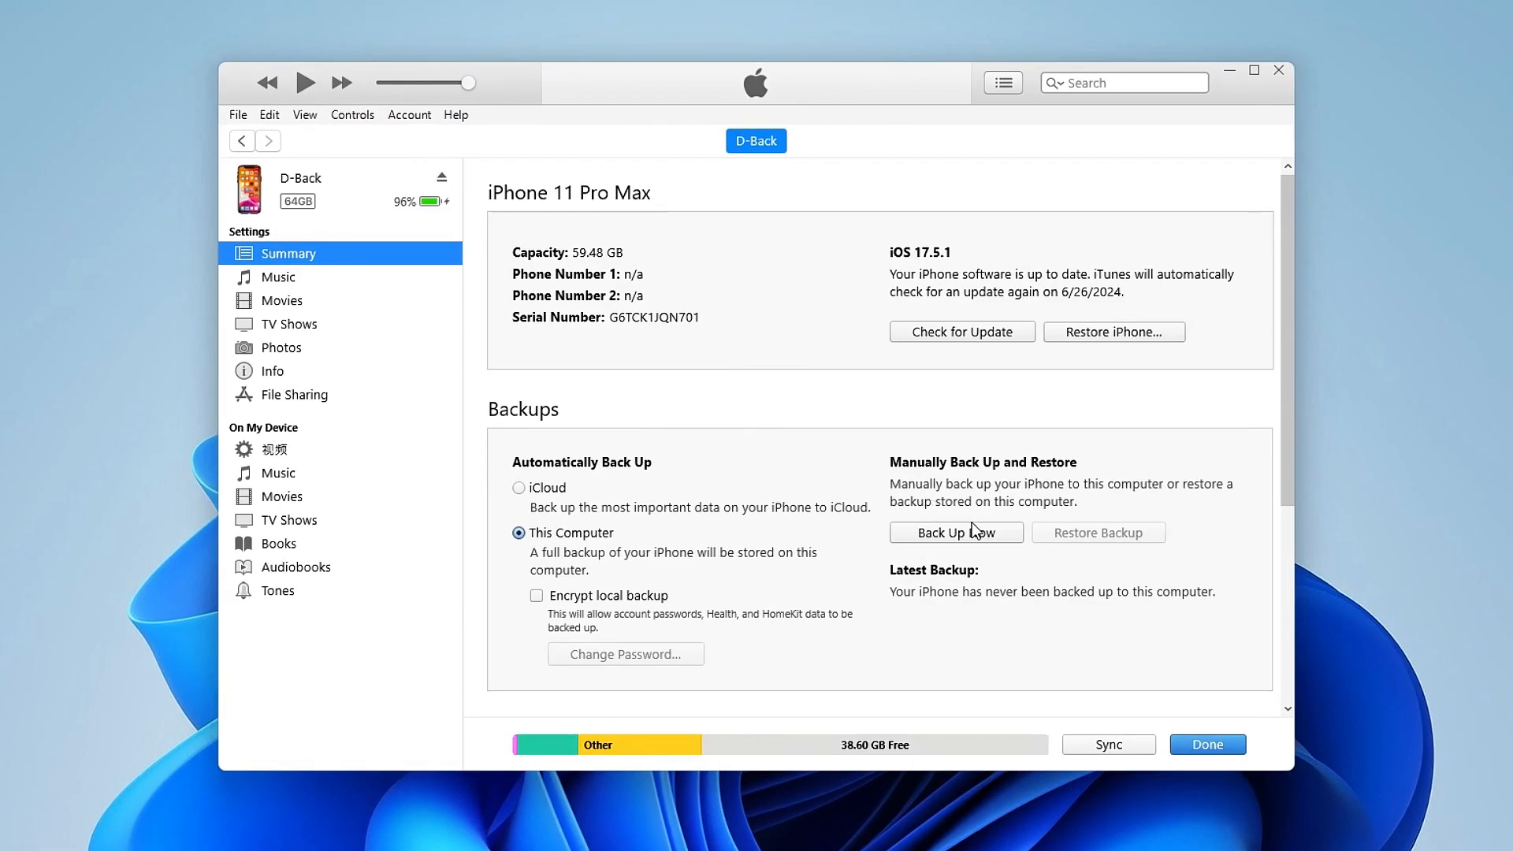
{"action": "mouse_move", "coordinate": [973, 543]}
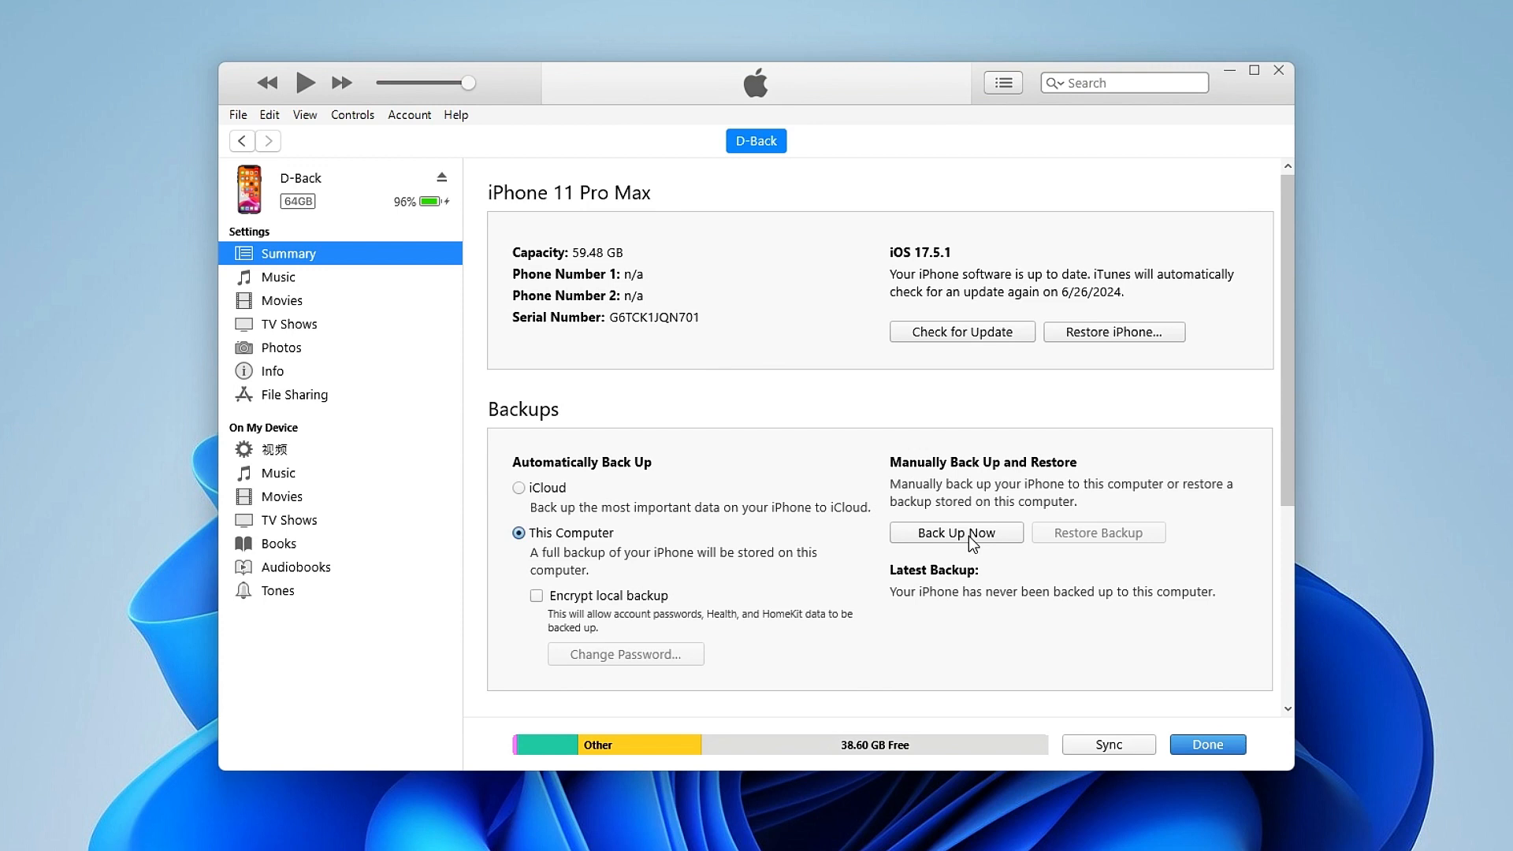
{"action": "left_click", "coordinate": [955, 531]}
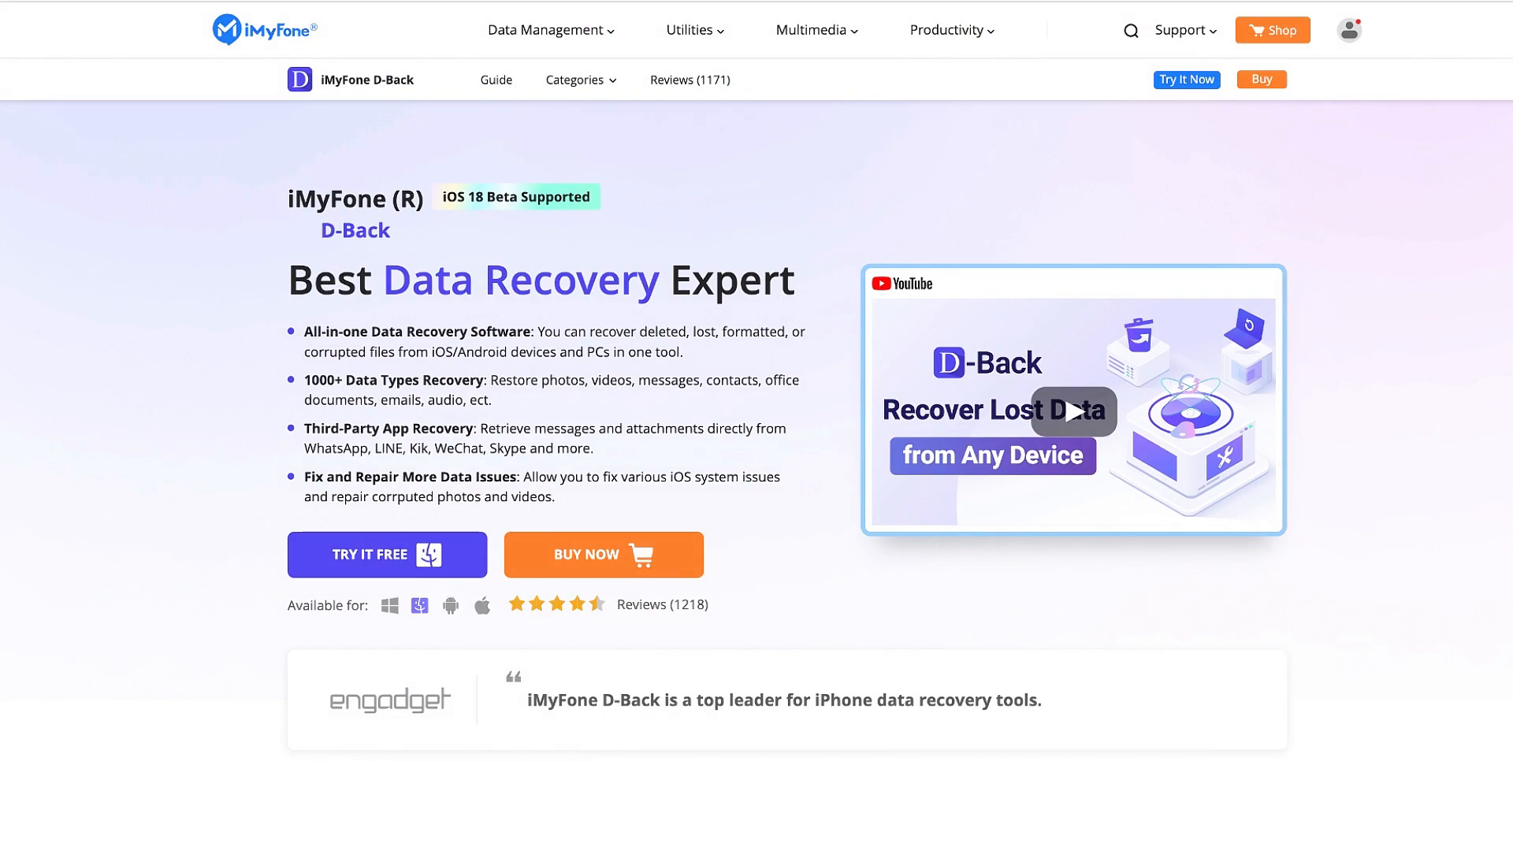
- Browse the D-Back product page and get the recovery software via Recover Your Lost Data
{"action": "scroll", "scroll_direction": "down", "scroll_amount": 3}
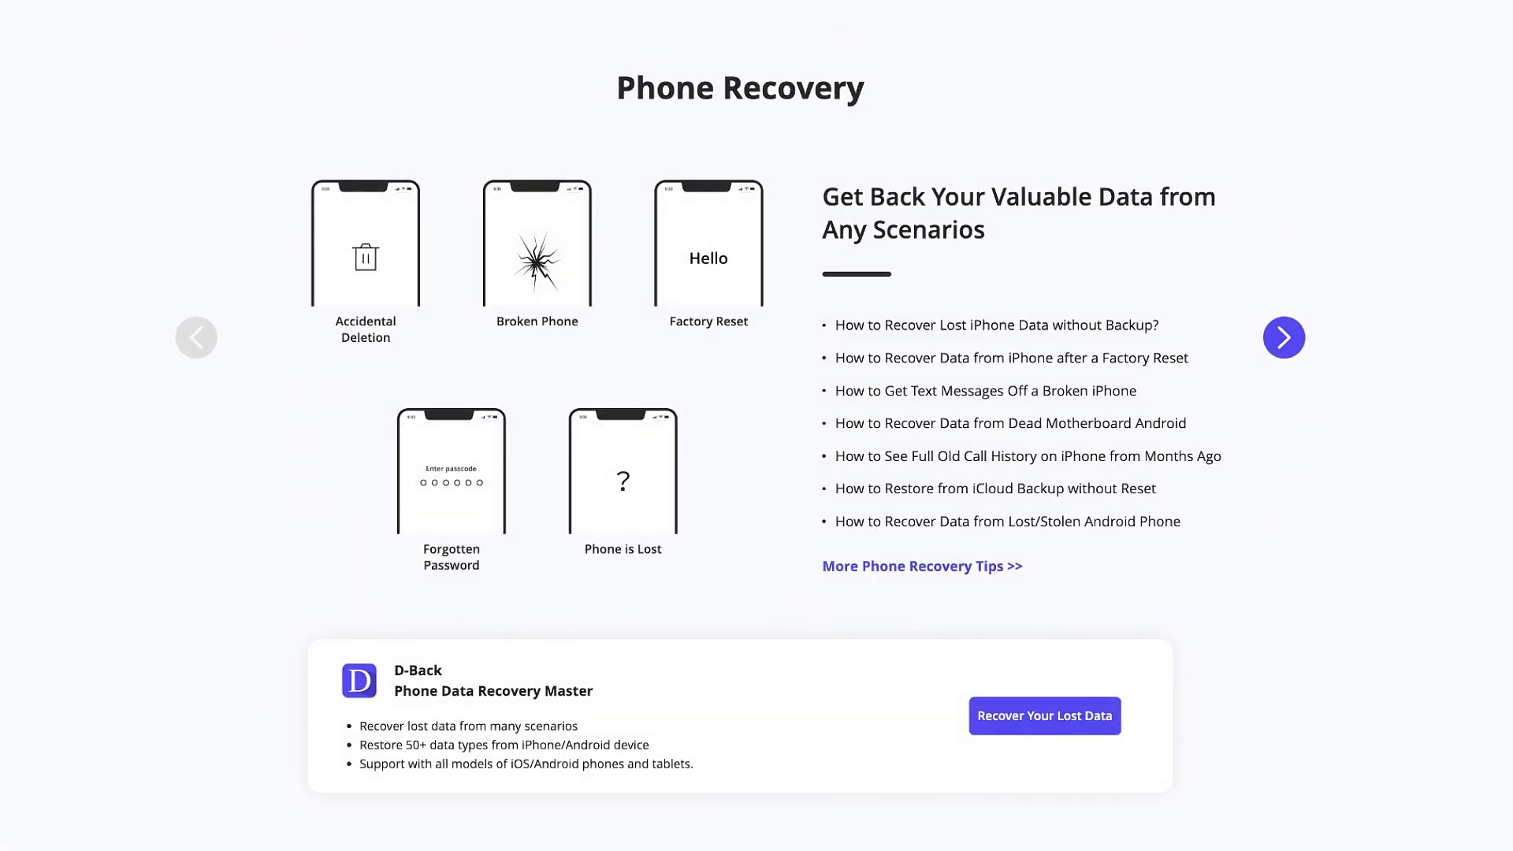
{"action": "left_click", "coordinate": [1043, 716]}
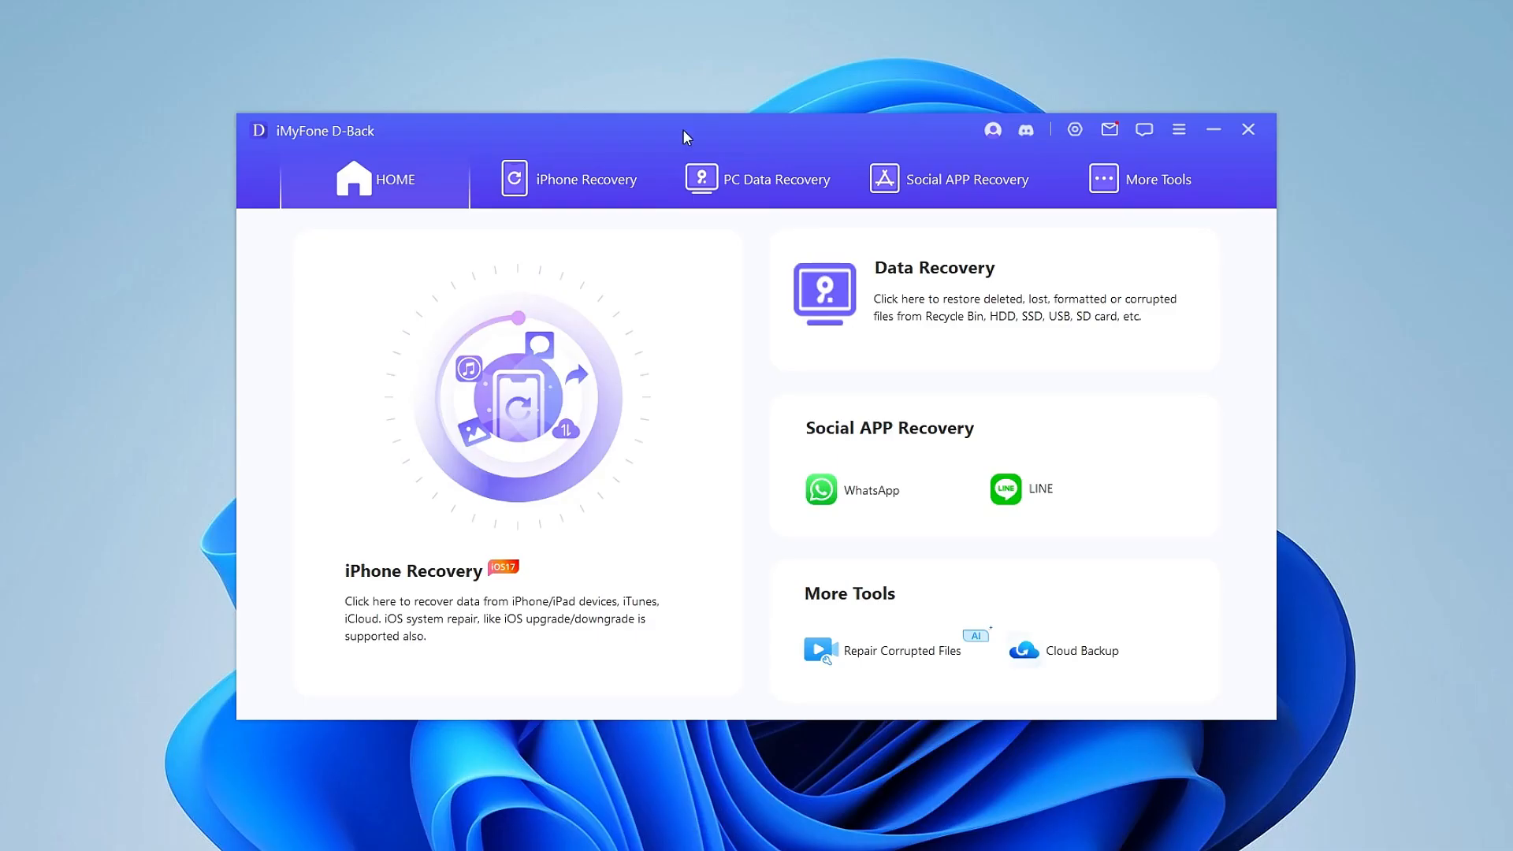
- Enter recovery mode on the iPhone via Fix System, then return to the Standard/Recovery/Advanced mode list
{"action": "left_click", "coordinate": [586, 180]}
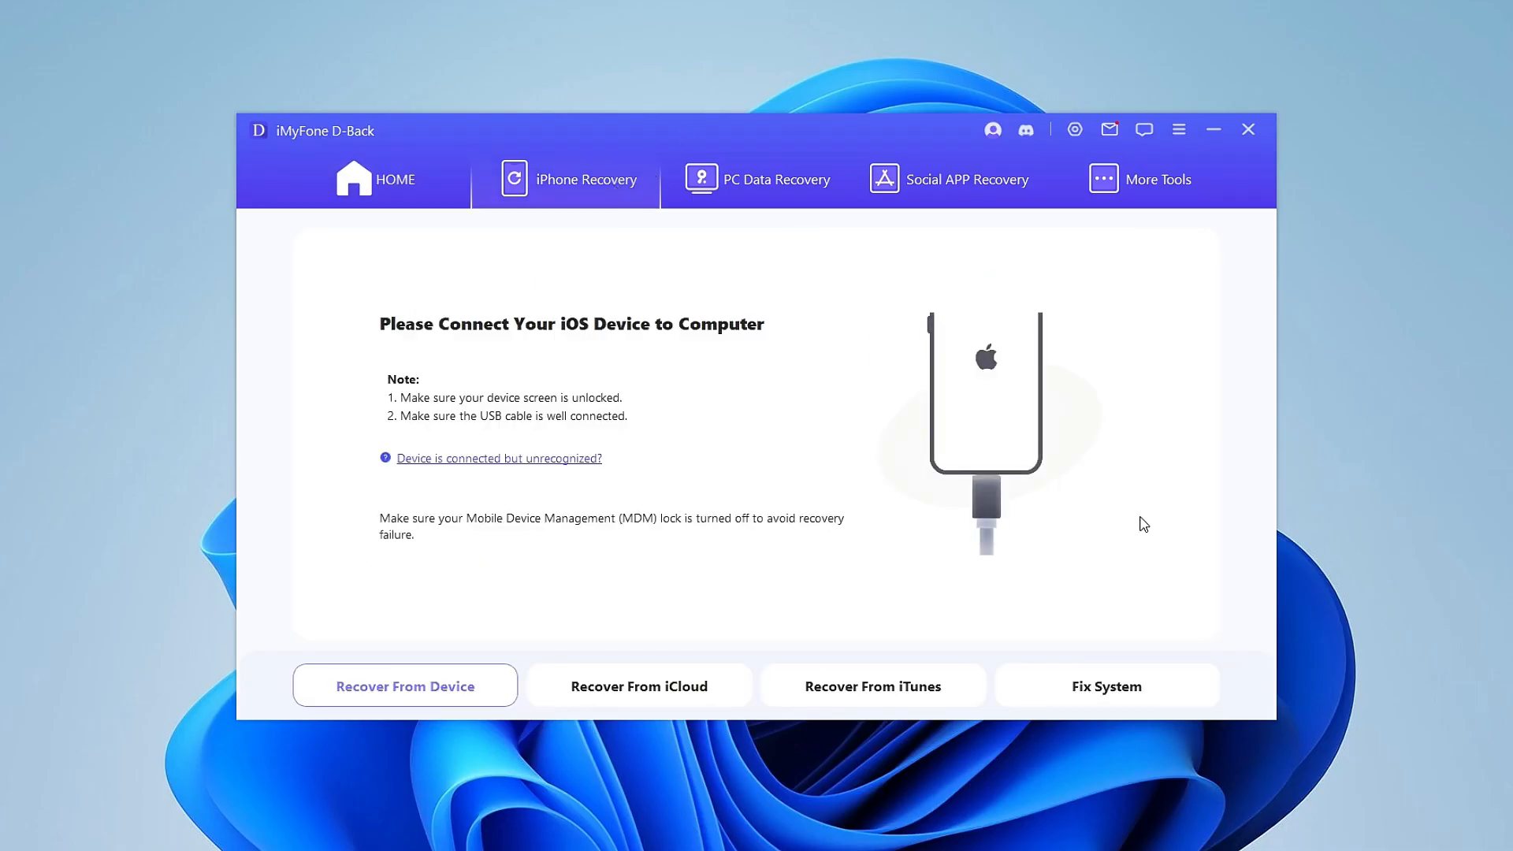
{"action": "left_click", "coordinate": [1106, 685]}
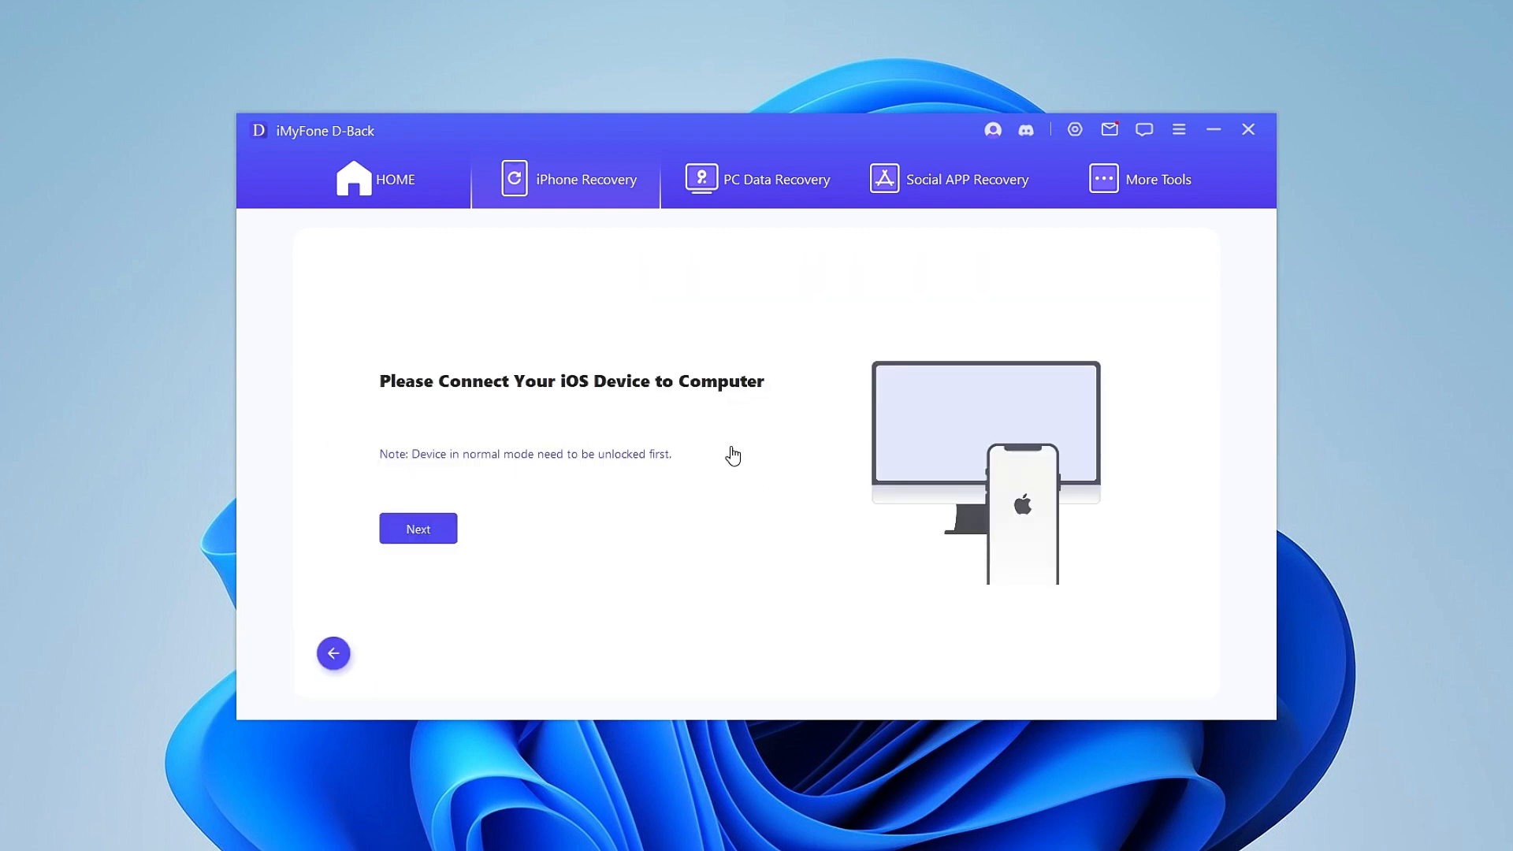
{"action": "left_click", "coordinate": [418, 528]}
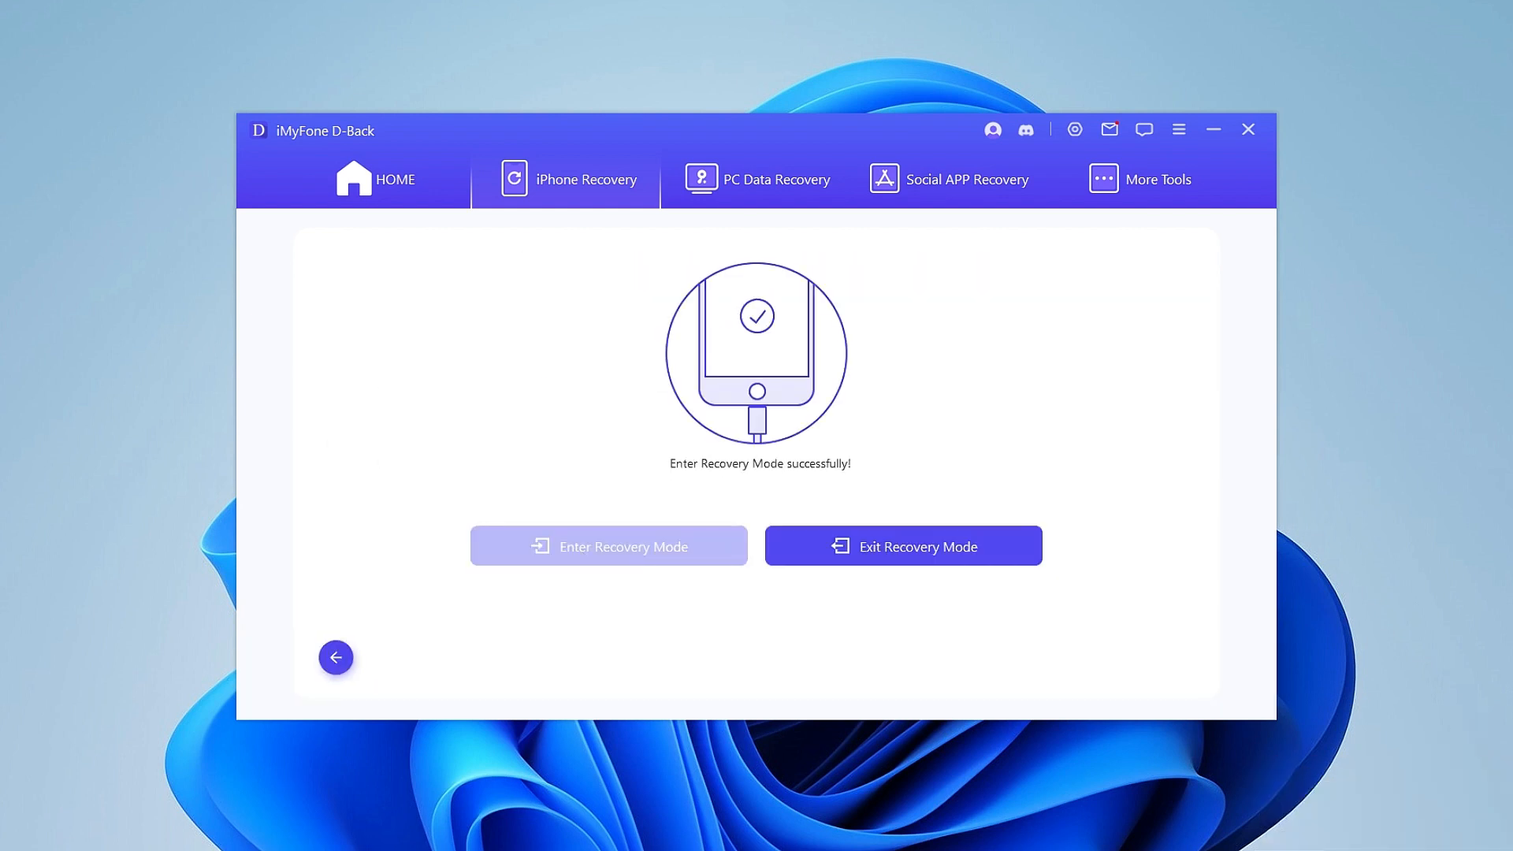
{"action": "left_click", "coordinate": [336, 657]}
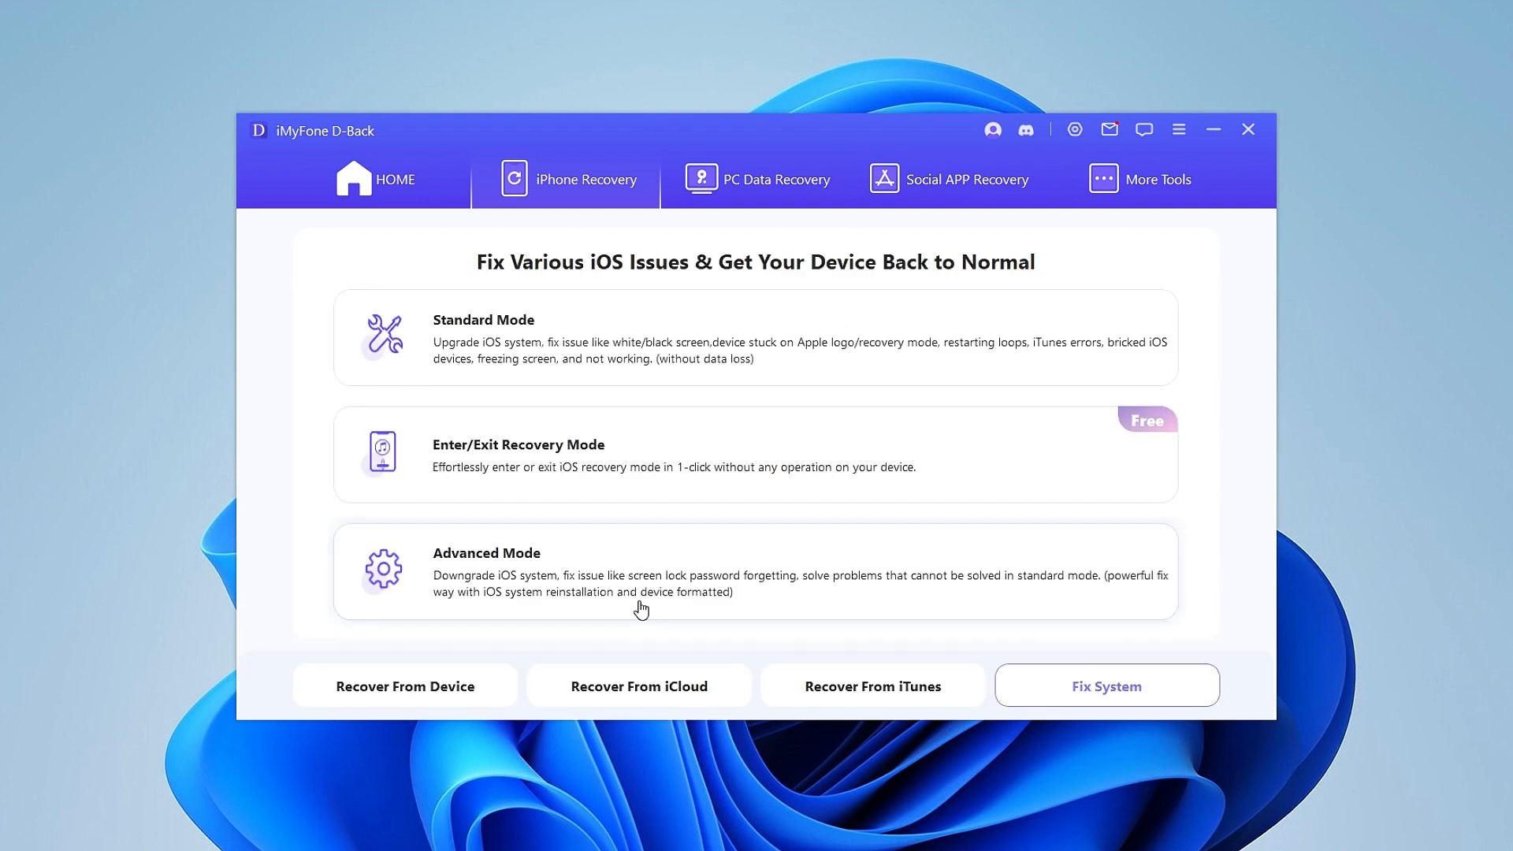
- In Advanced Mode, dismiss the disk-space warning, select the local iOS 17.5.1 .ipsw and start the fix
{"action": "left_click", "coordinate": [487, 551]}
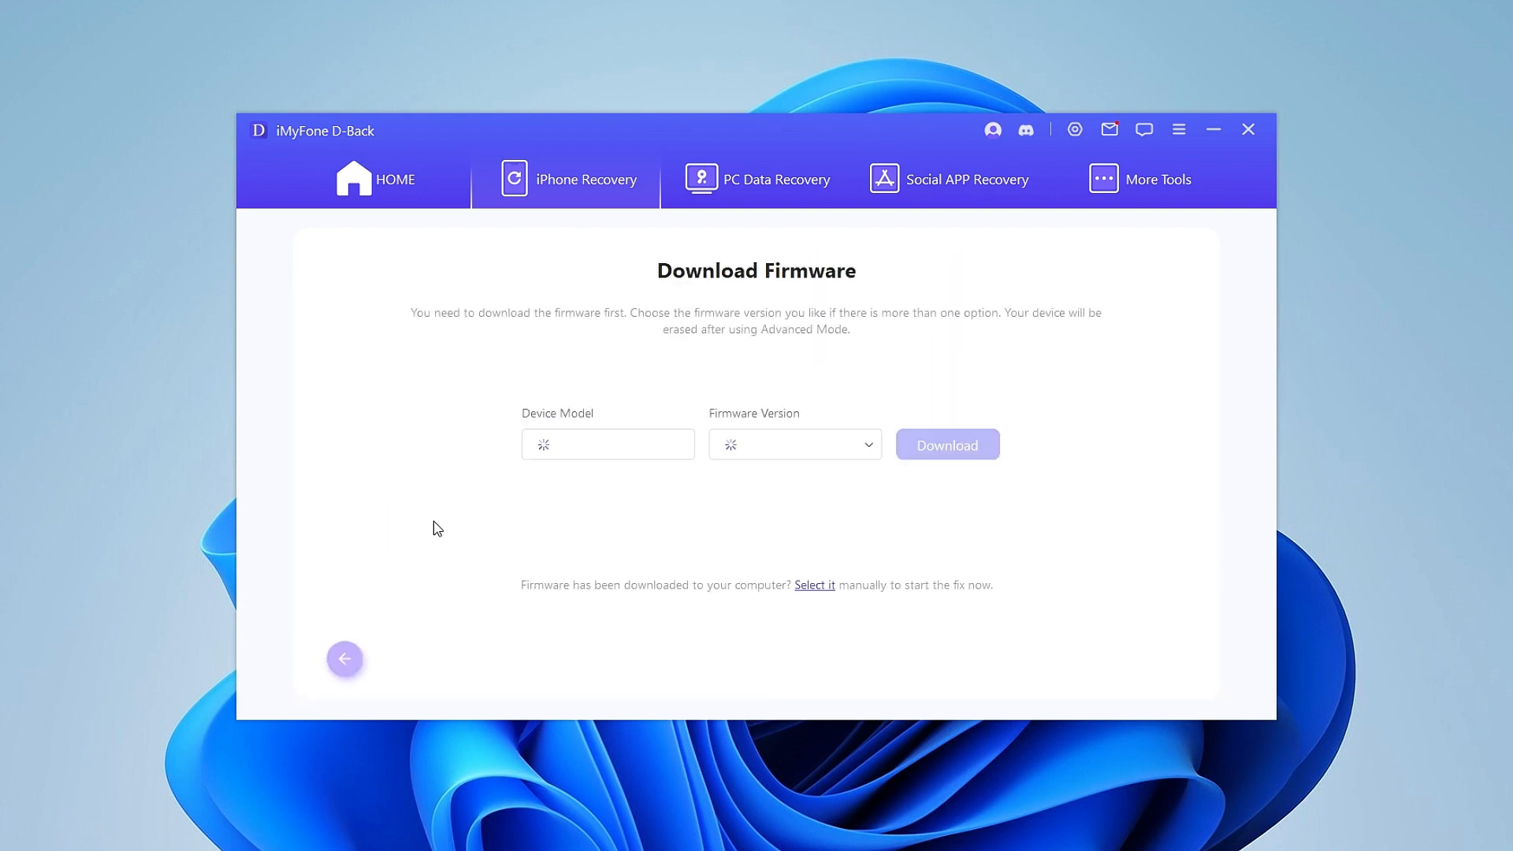
{"action": "left_click", "coordinate": [947, 445]}
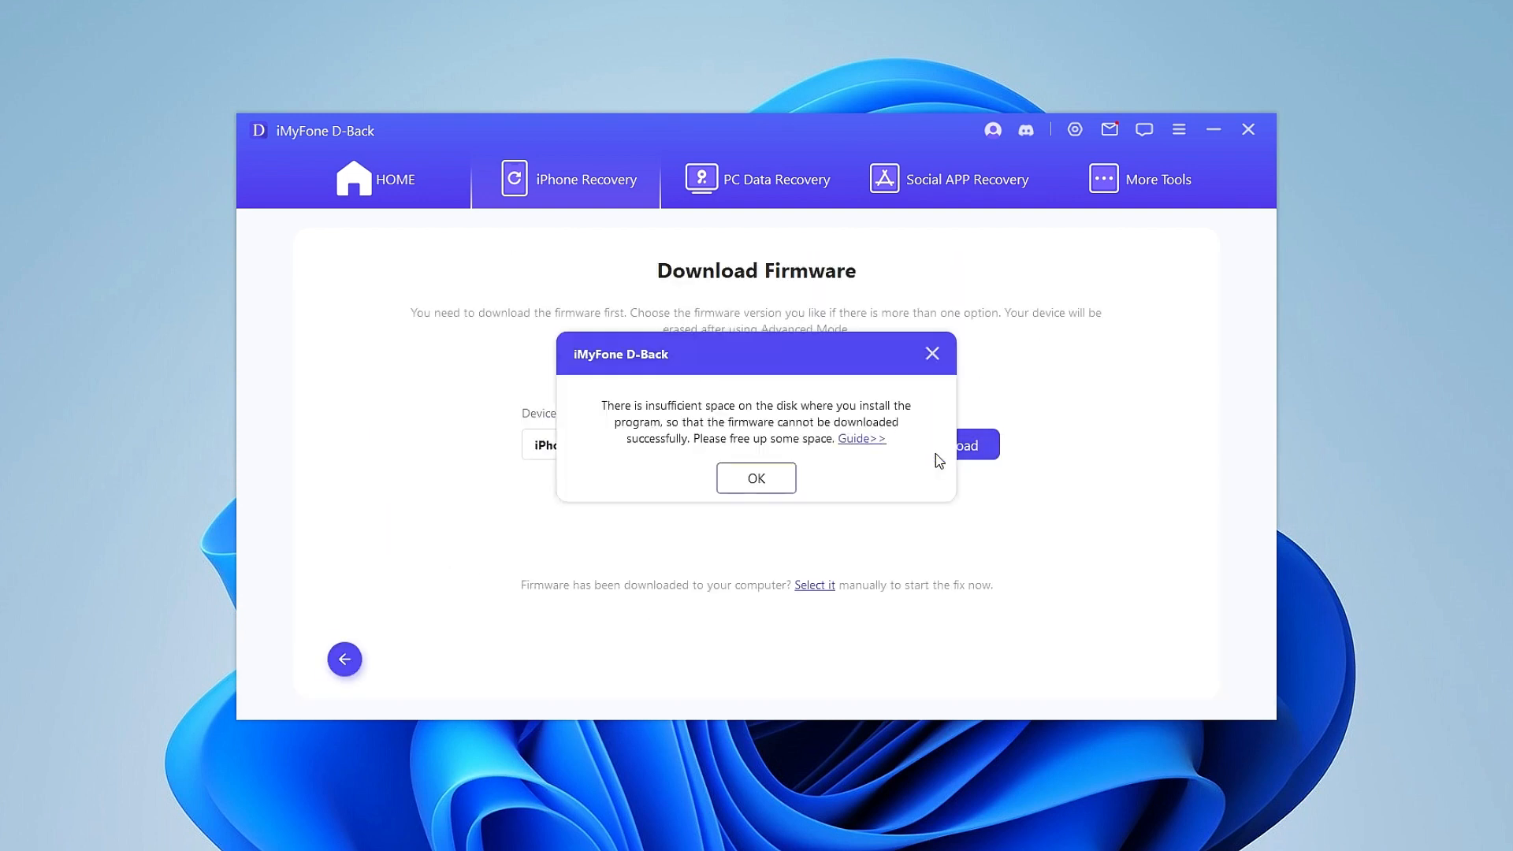
{"action": "left_click", "coordinate": [755, 477]}
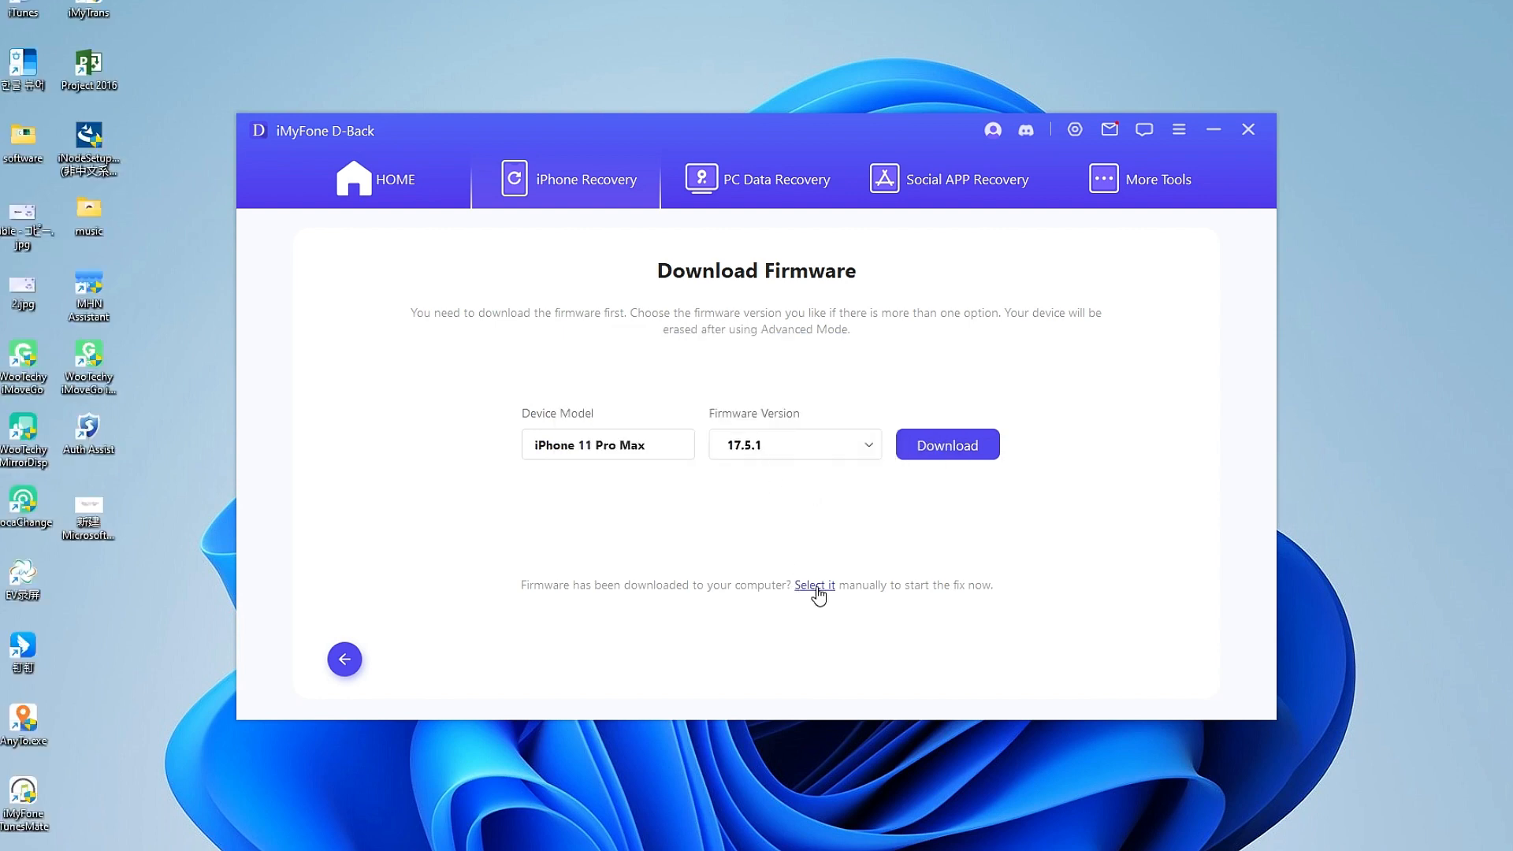
{"action": "left_click", "coordinate": [815, 584]}
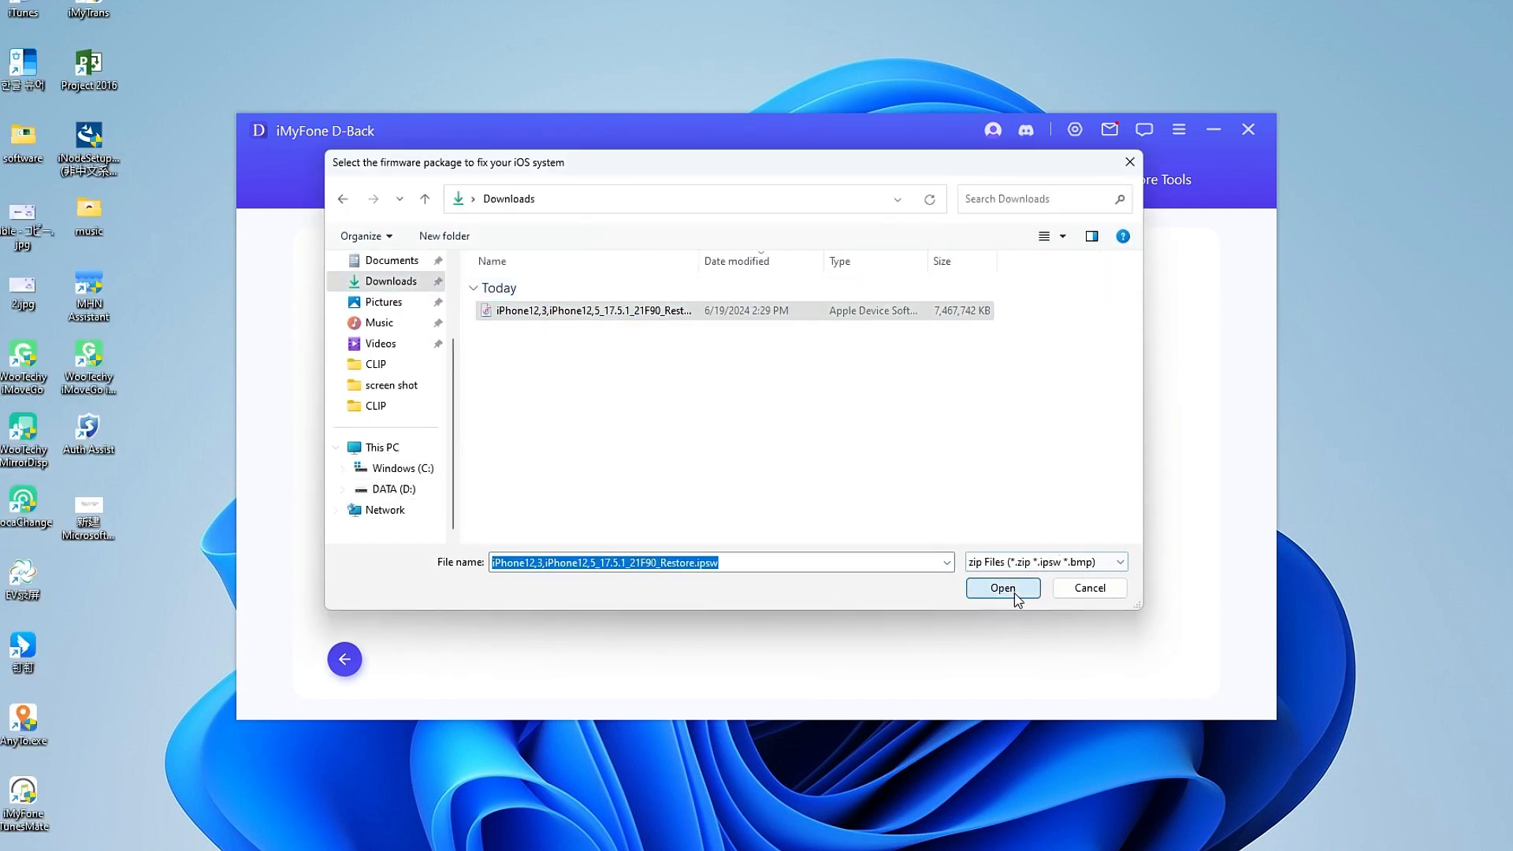
{"action": "left_click", "coordinate": [1002, 587]}
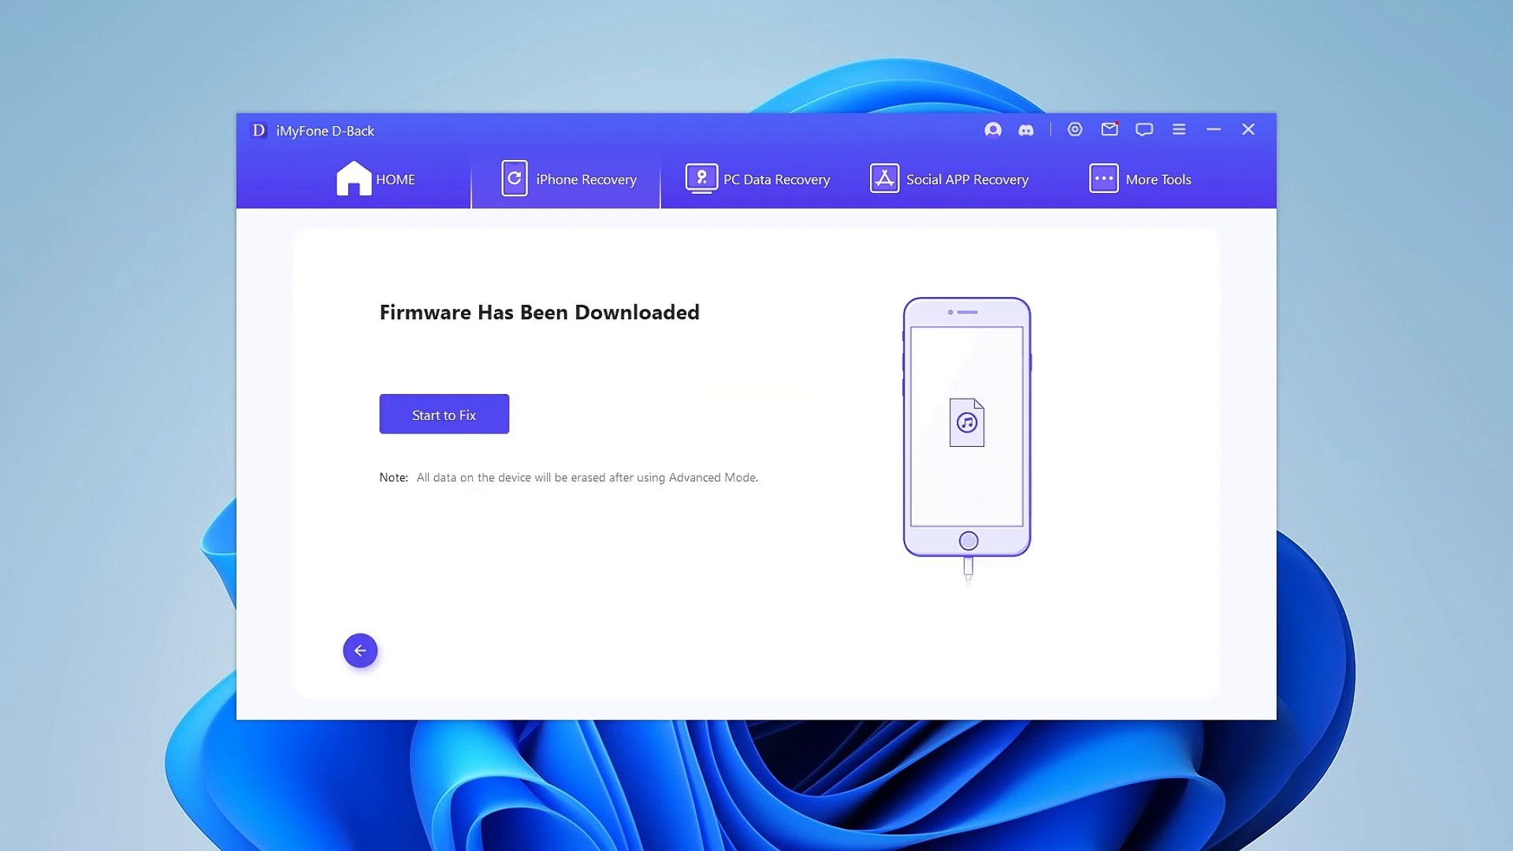
{"action": "left_click", "coordinate": [444, 415]}
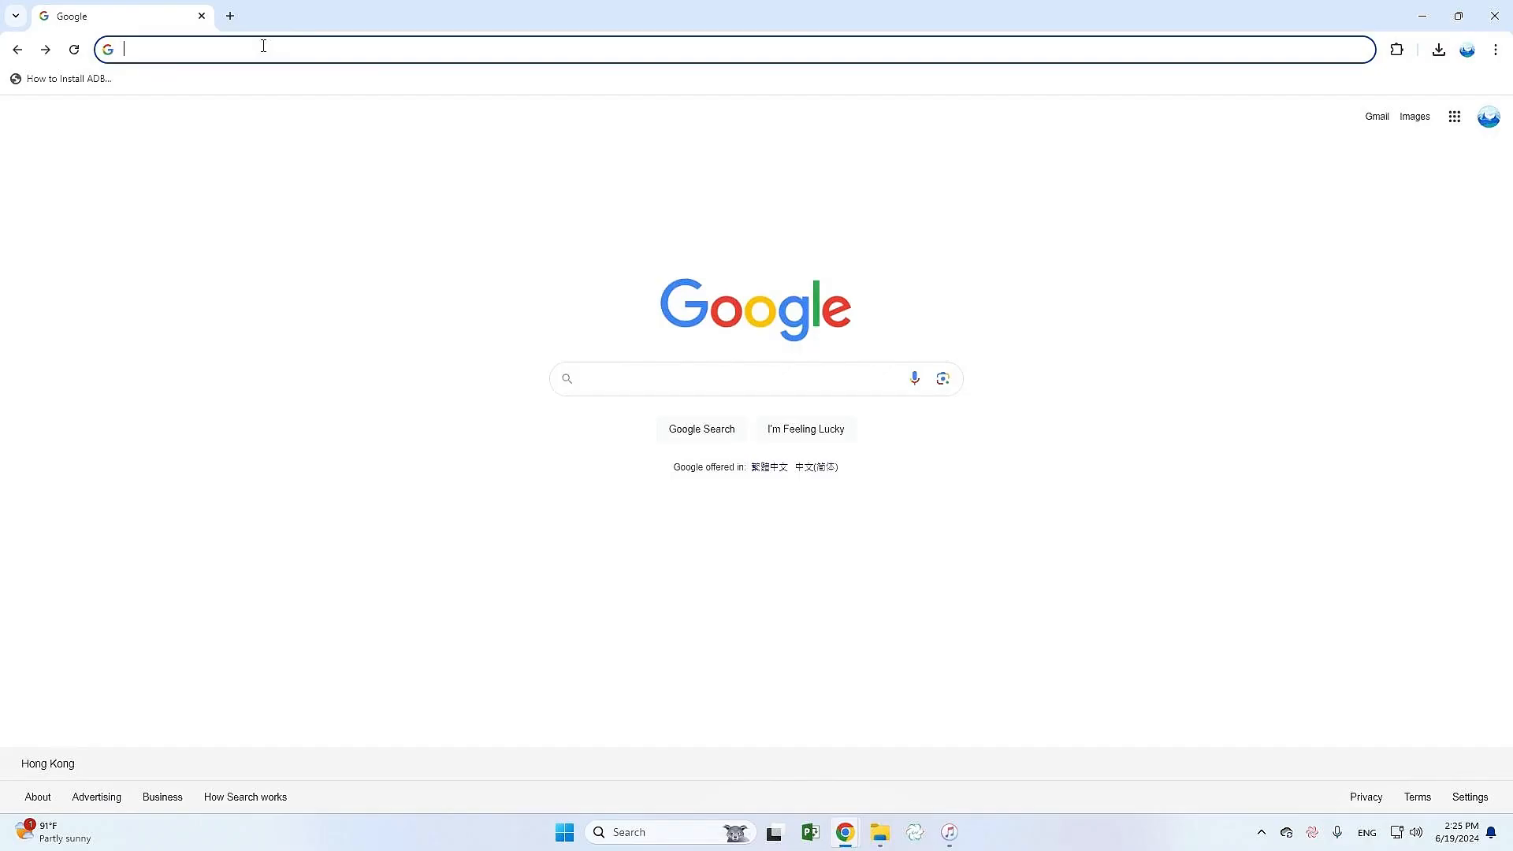
- Navigate Chrome to the ipsw.me firmware site
{"action": "type", "text": "ipsw.me"}
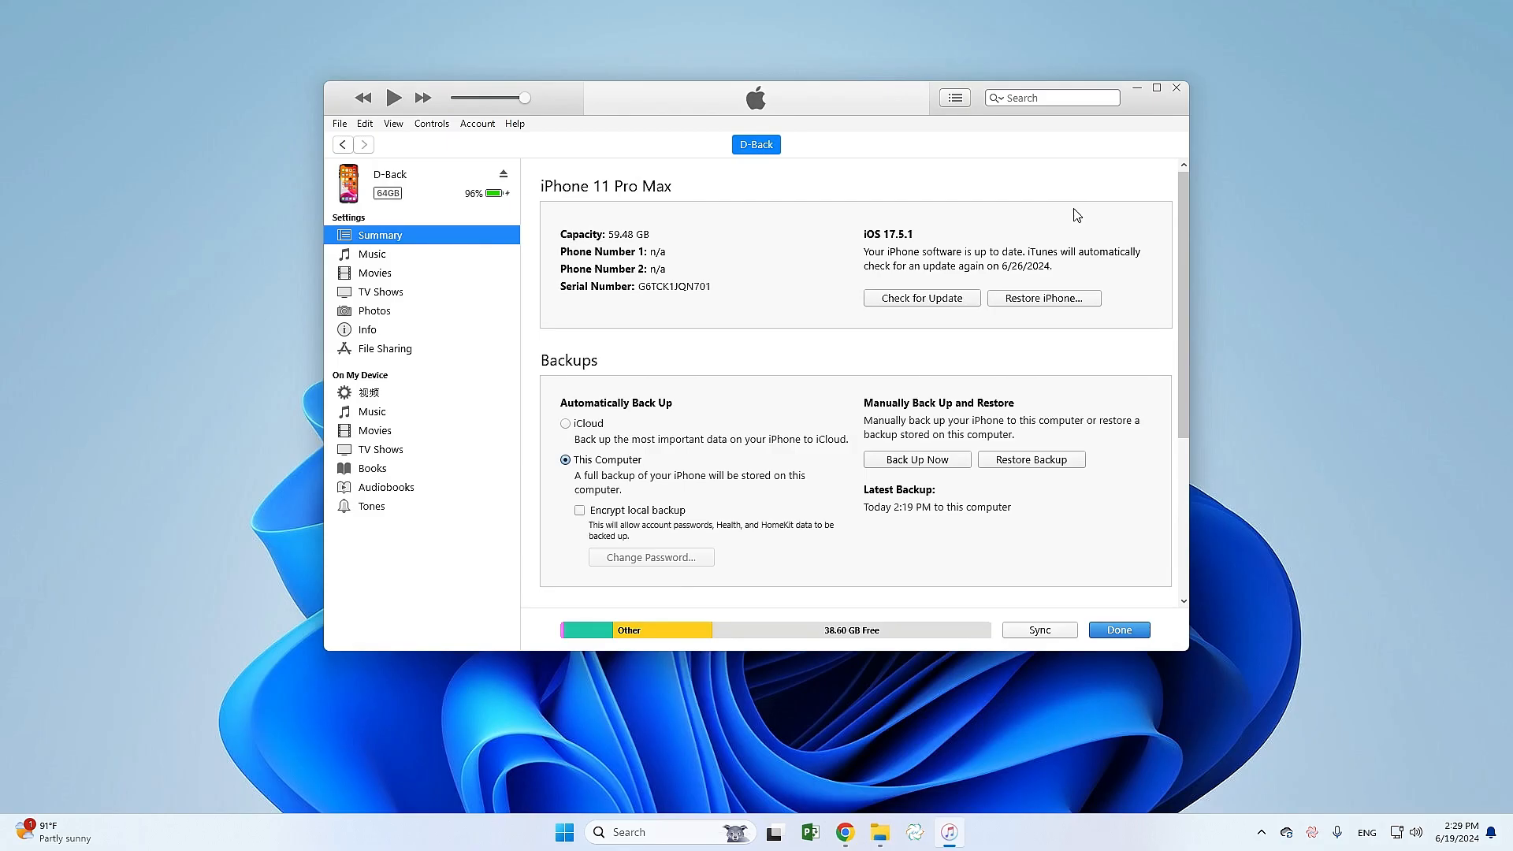
{"action": "mouse_move", "coordinate": [1040, 307]}
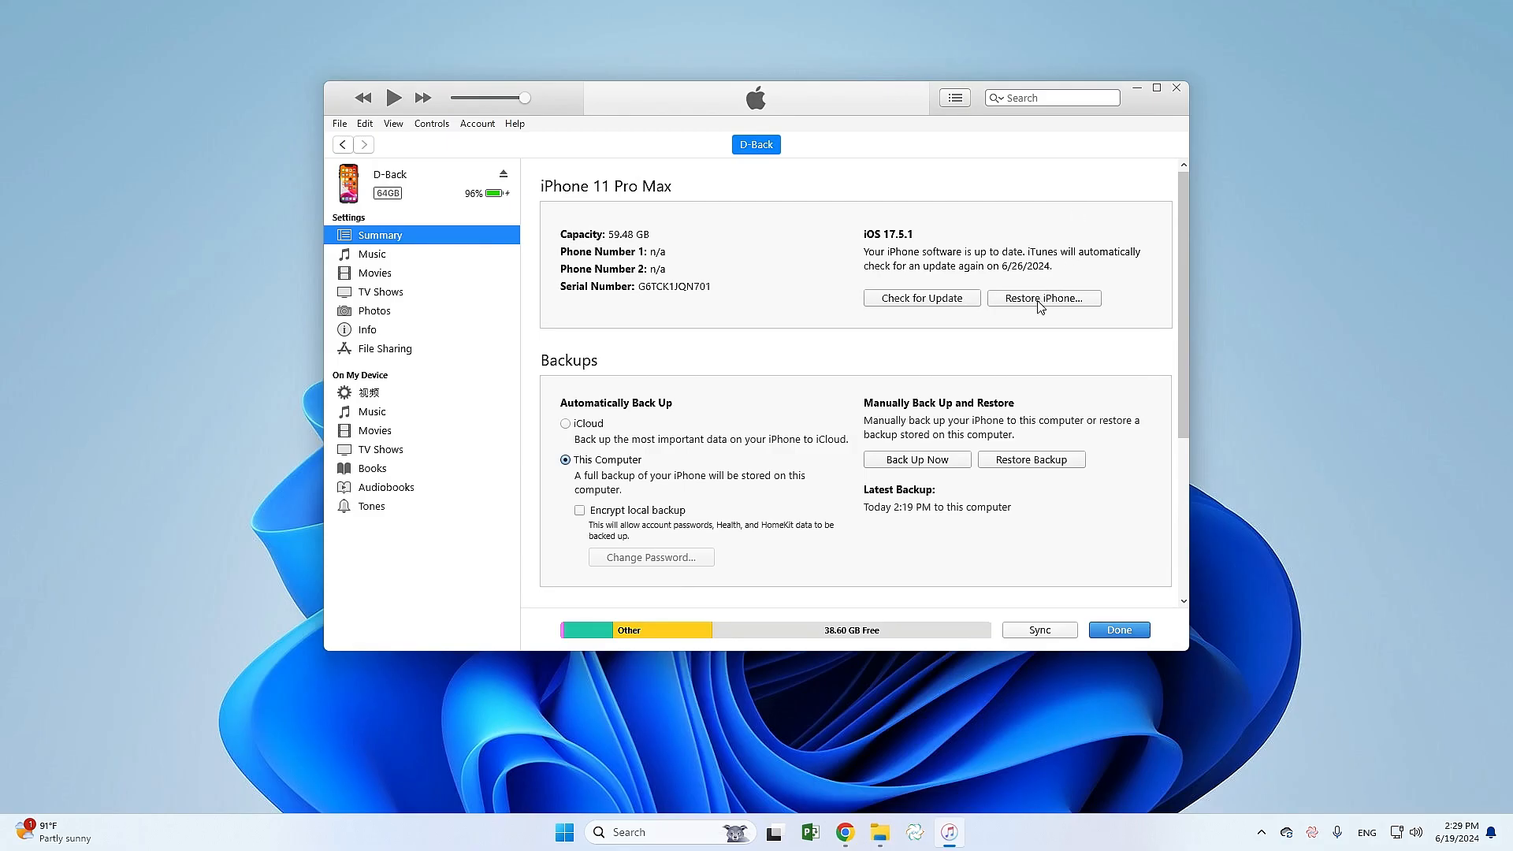
- Shift-click Restore iPhone, choose the iPhone12,5 17.5.1 .ipsw from Downloads and confirm the erase-and-restore
{"action": "key", "text": "shift"}
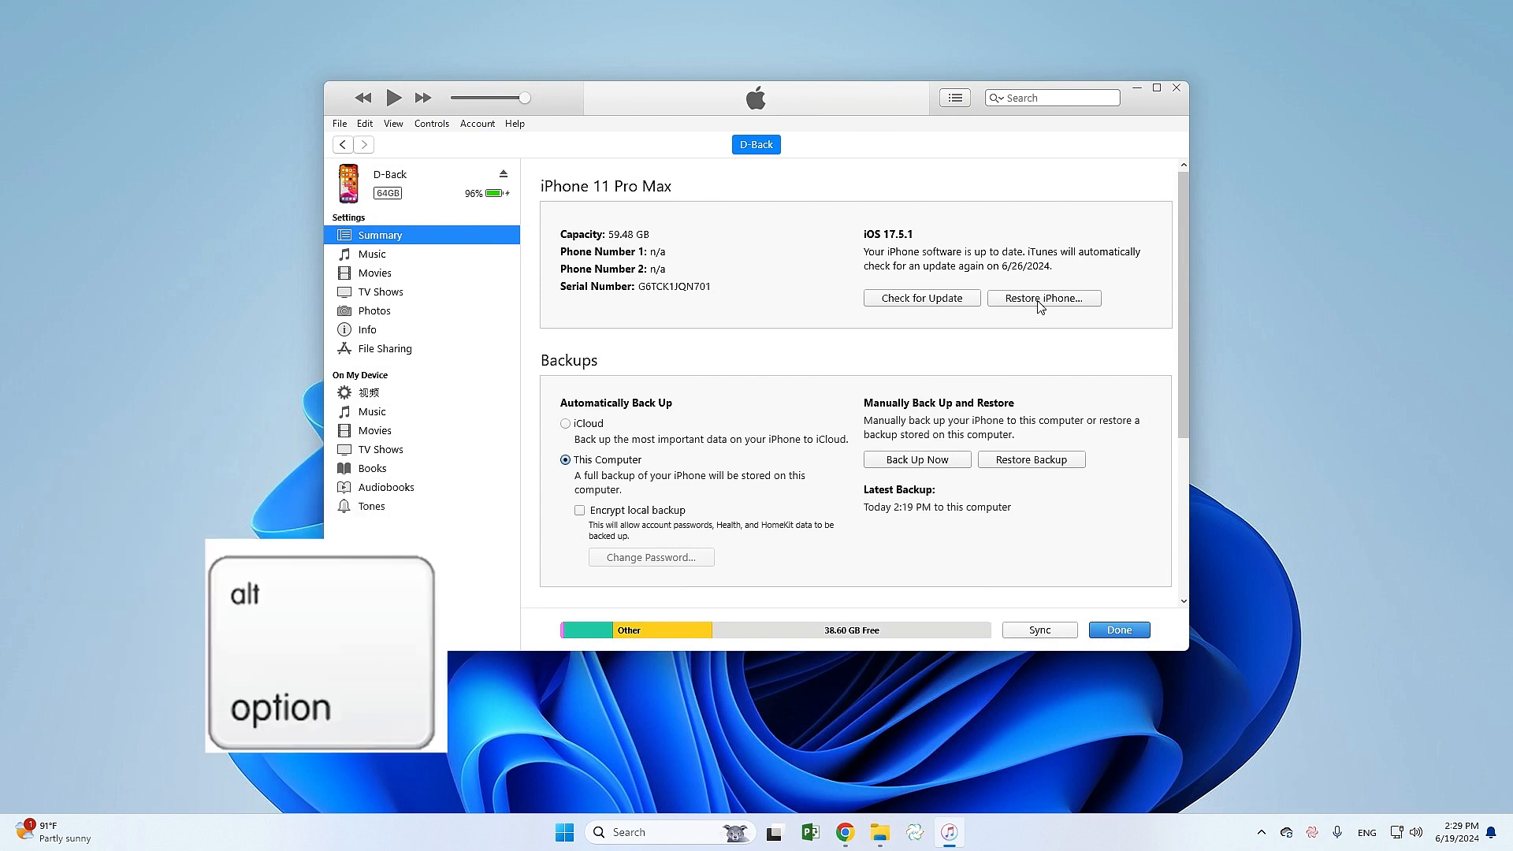
{"action": "left_click", "coordinate": [1043, 297]}
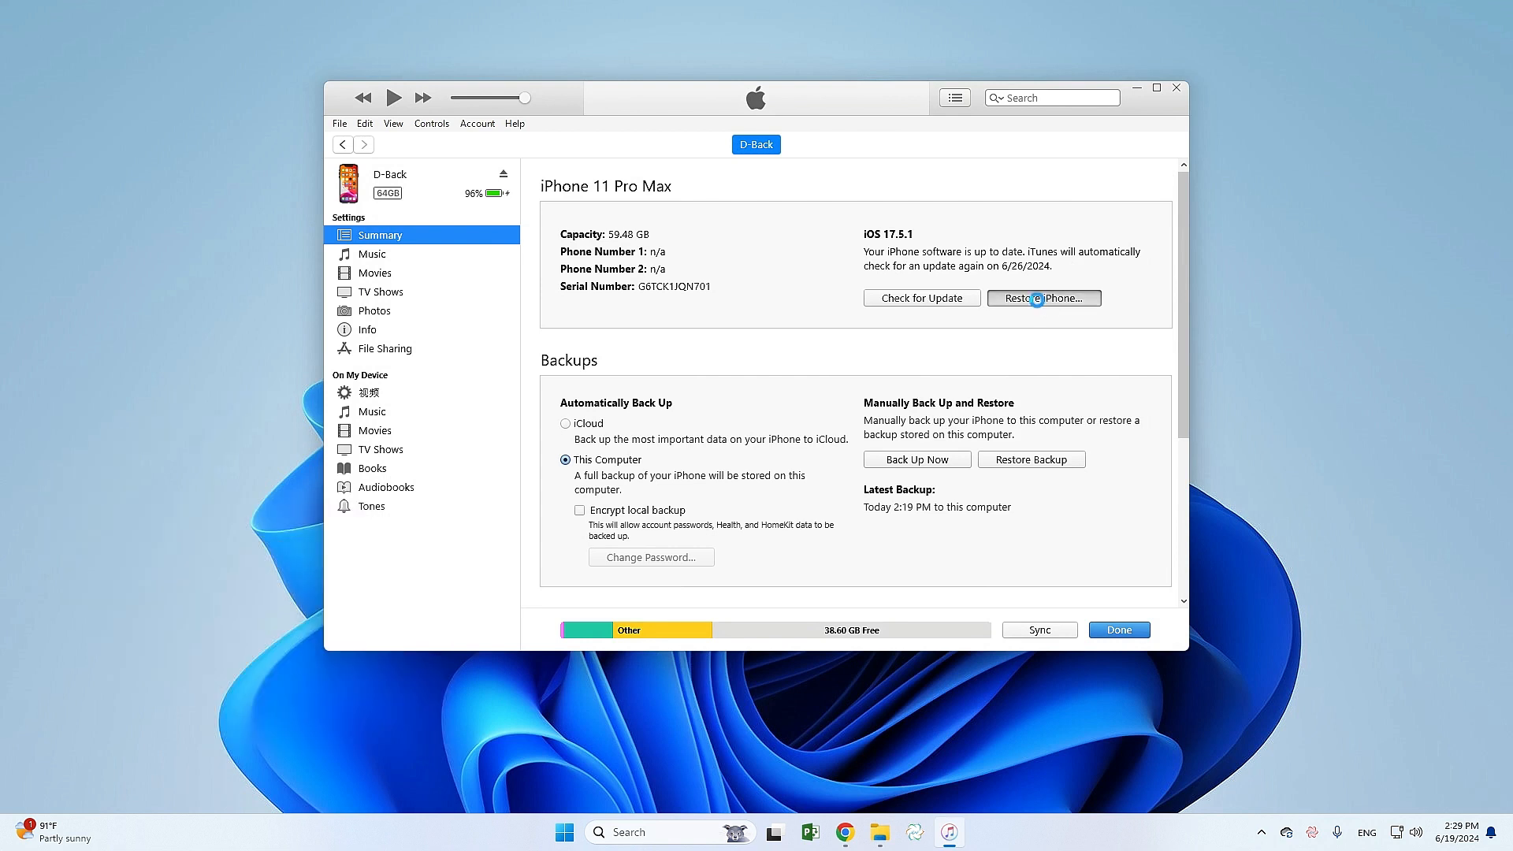
{"action": "left_click", "coordinate": [1043, 298]}
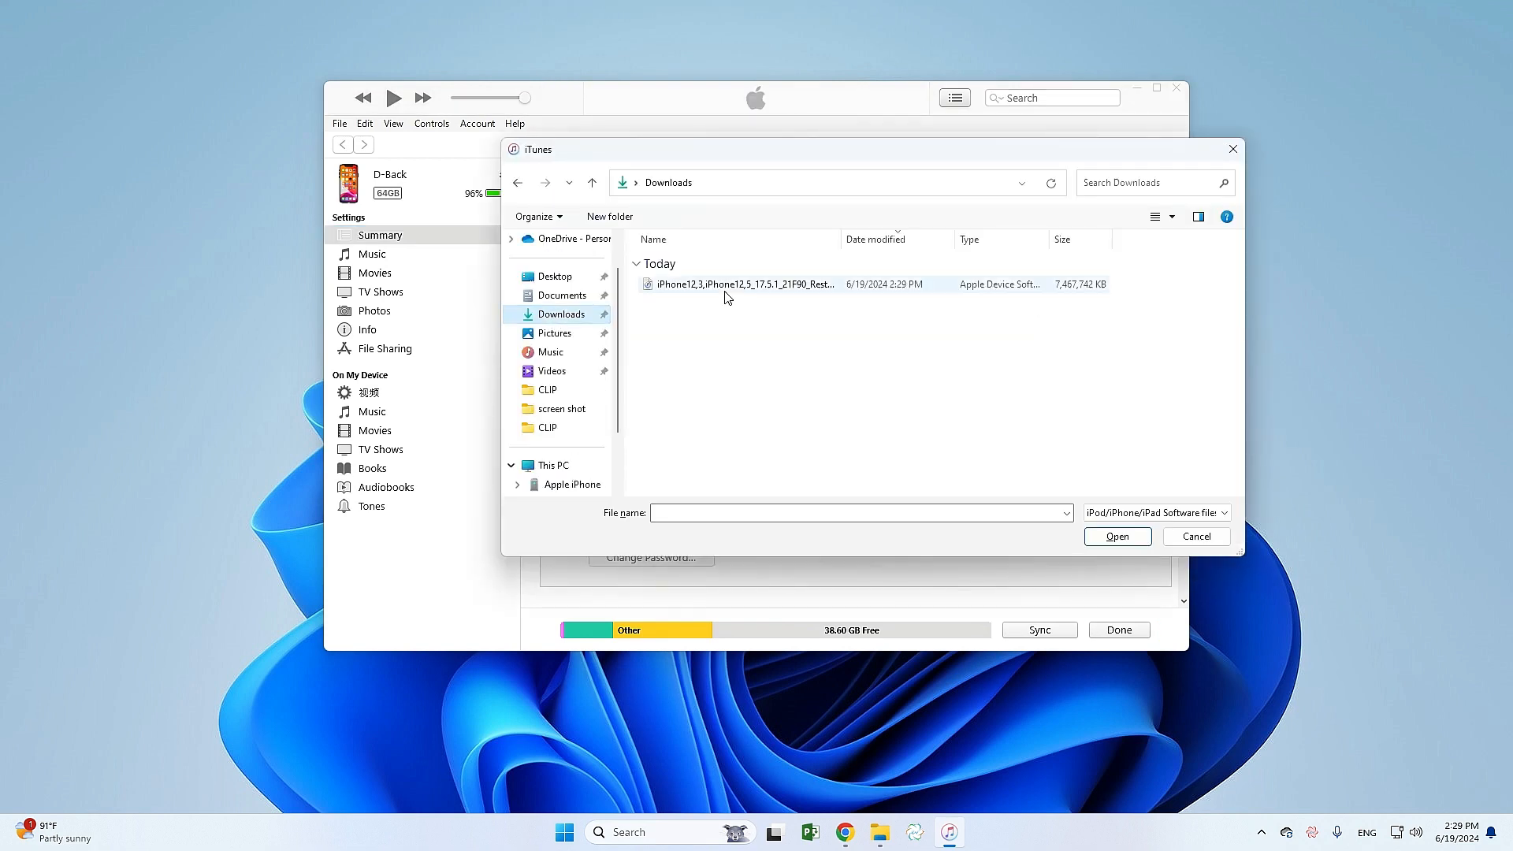
{"action": "left_click", "coordinate": [1195, 536]}
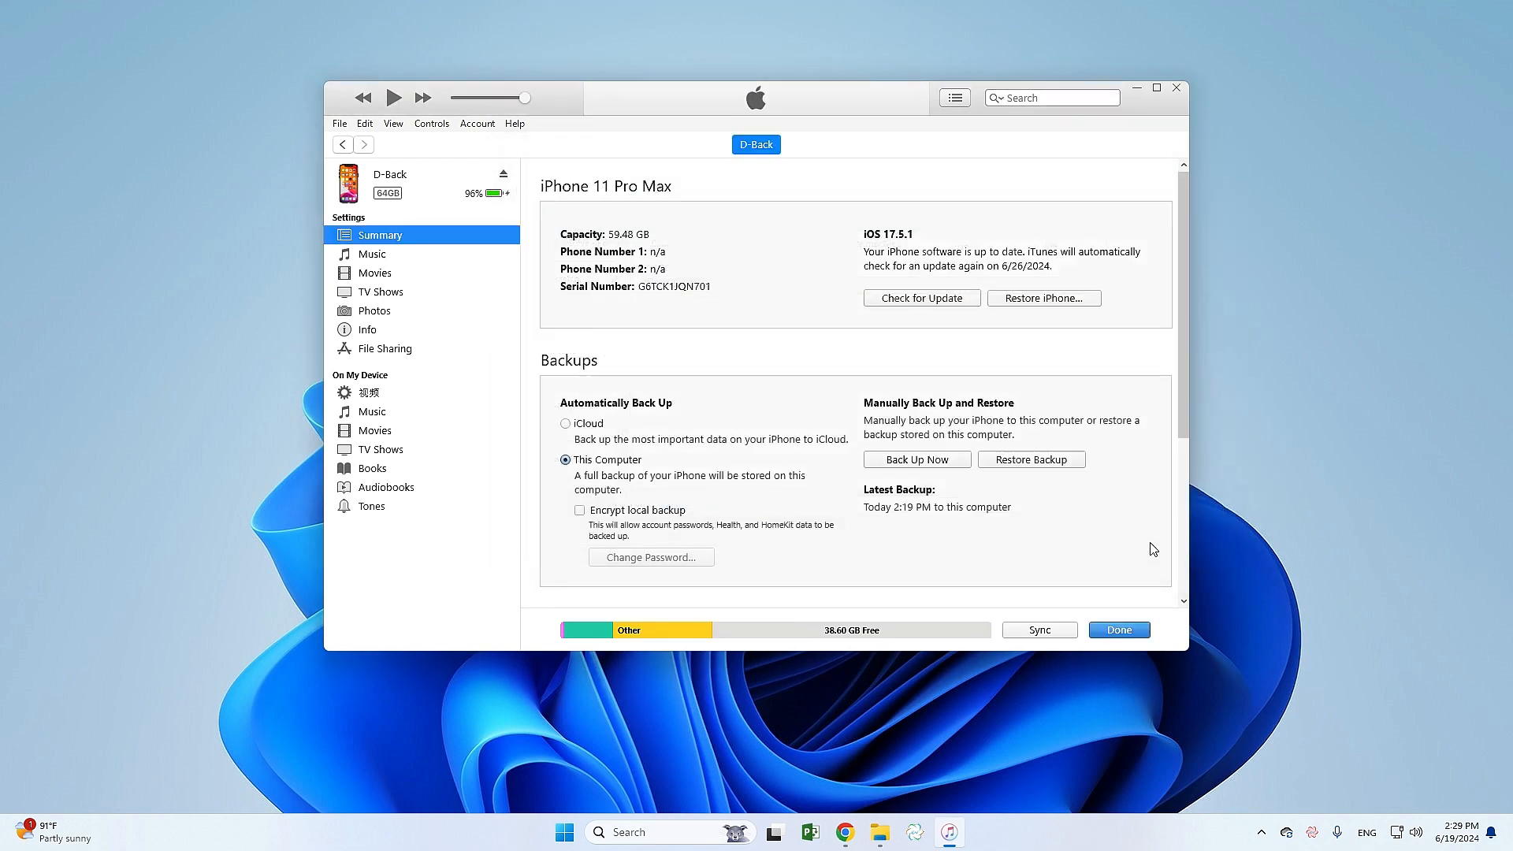
{"action": "left_click", "coordinate": [1043, 297]}
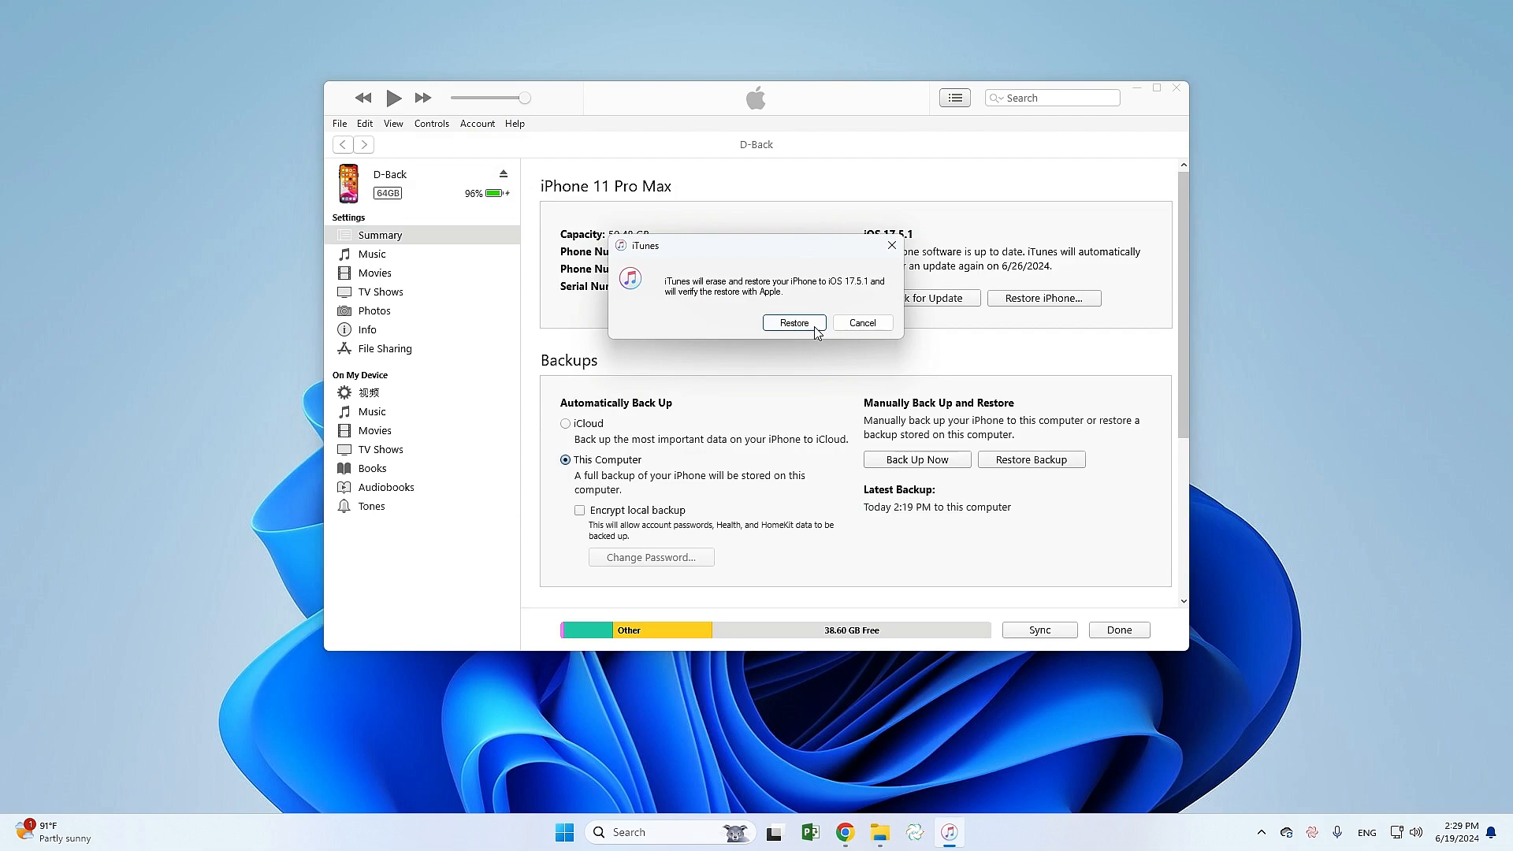
{"action": "left_click", "coordinate": [793, 323]}
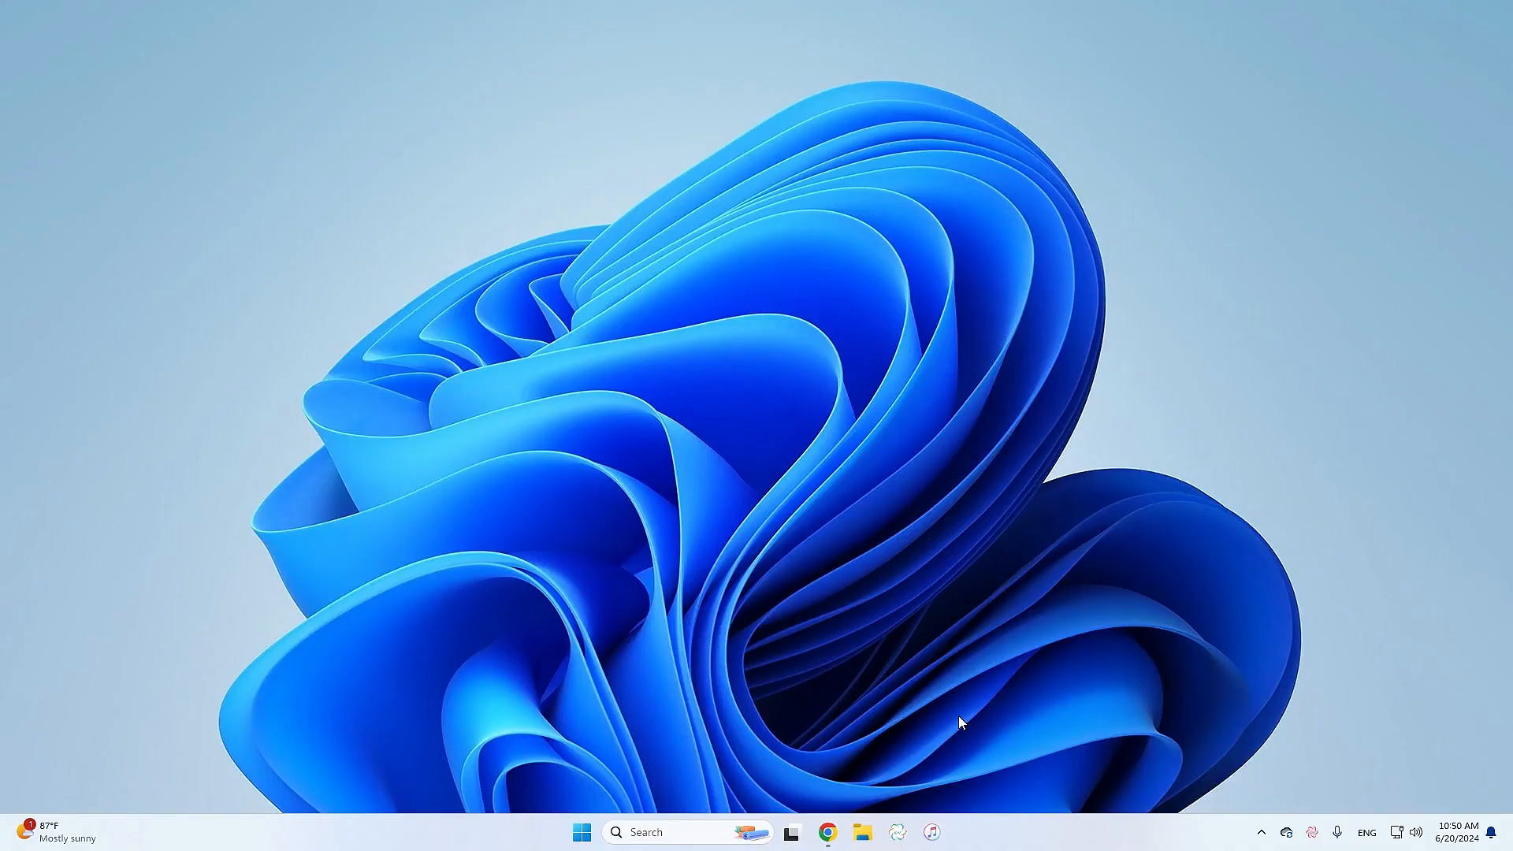
- Open %appdata% via Run and browse into the Apple Computer backup folders
{"action": "key", "text": "win+r"}
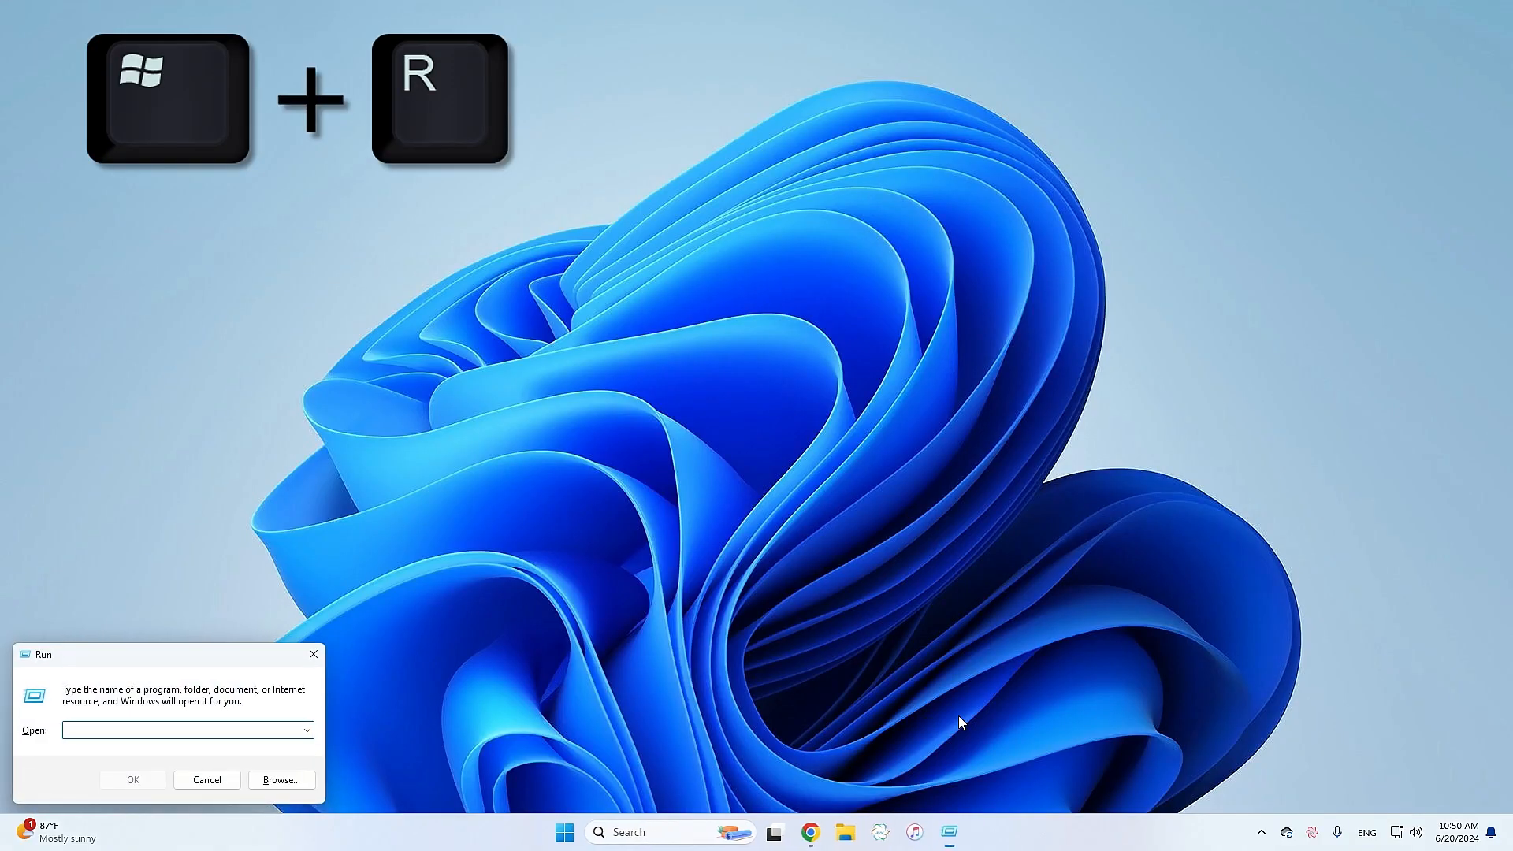
{"action": "type", "text": "%app"}
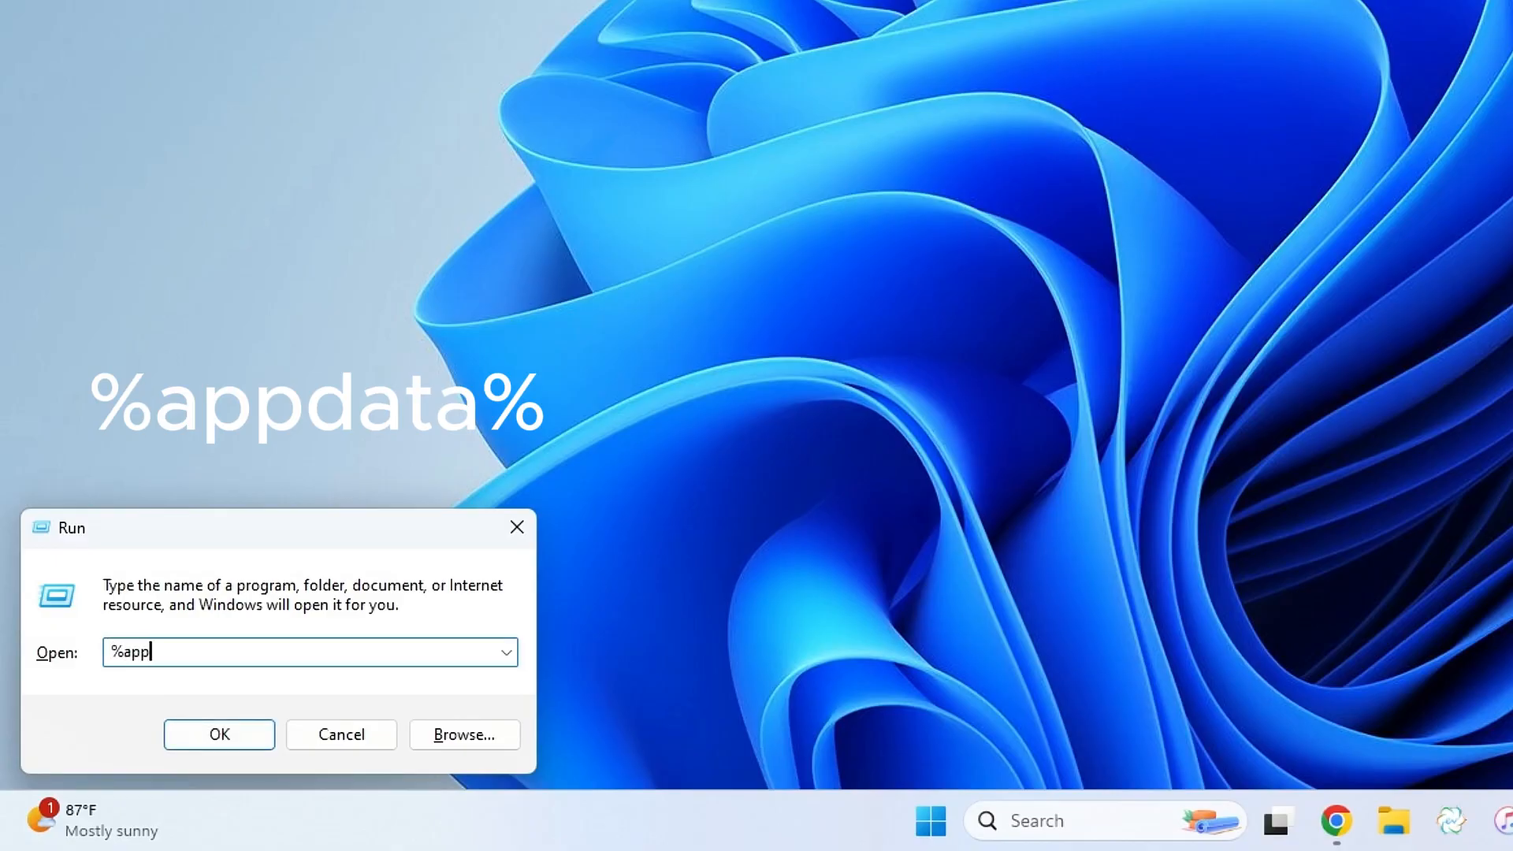
{"action": "left_click", "coordinate": [217, 734]}
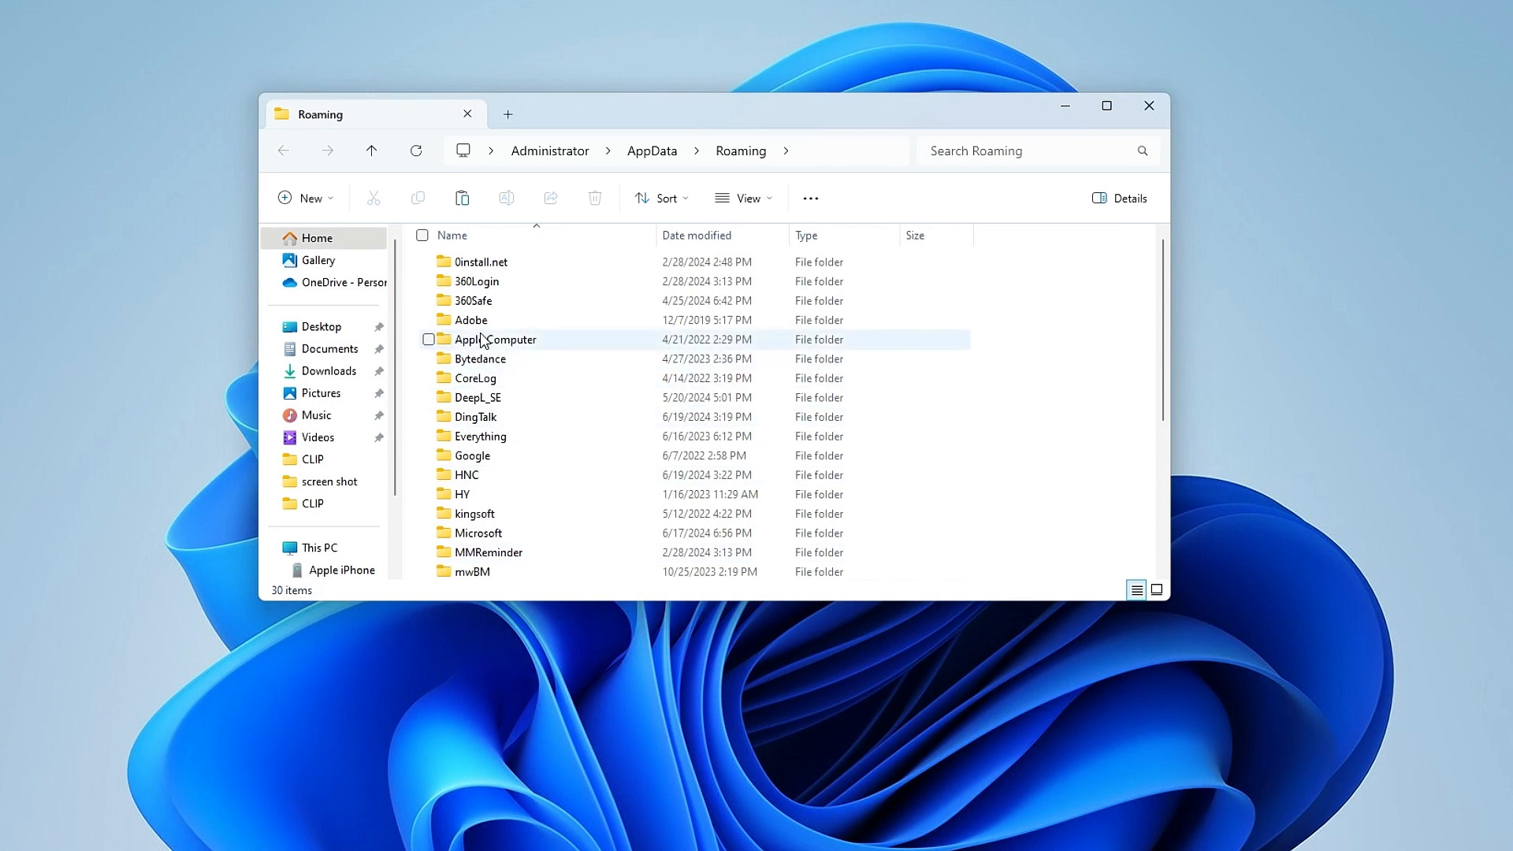
{"action": "double_click", "coordinate": [493, 338]}
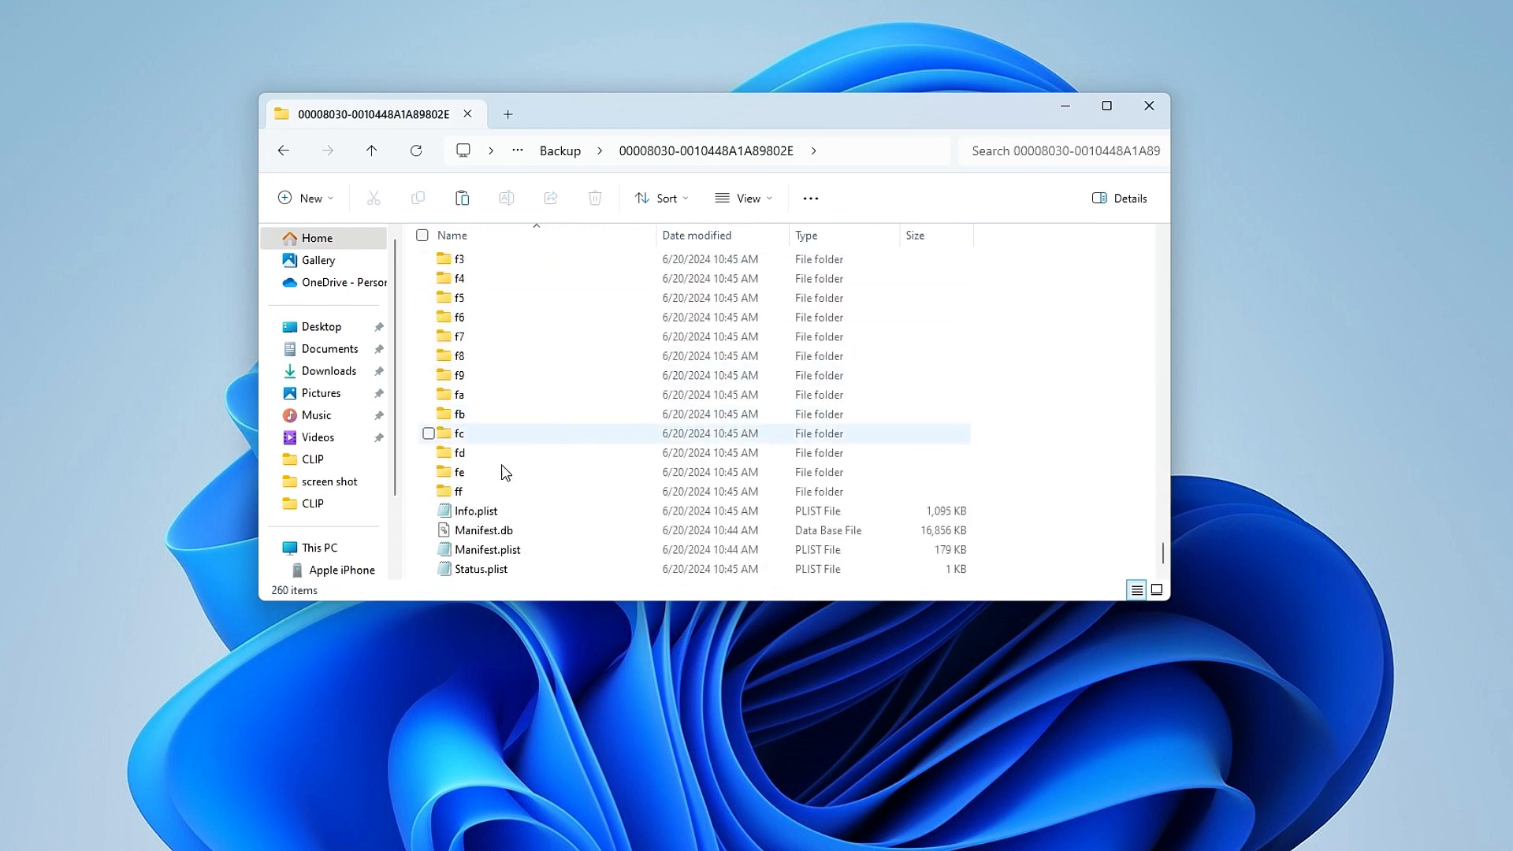
- Edit Info.plist in Notepad, changing Product Version 18.0 to 17.5, and save it
{"action": "right_click", "coordinate": [476, 511]}
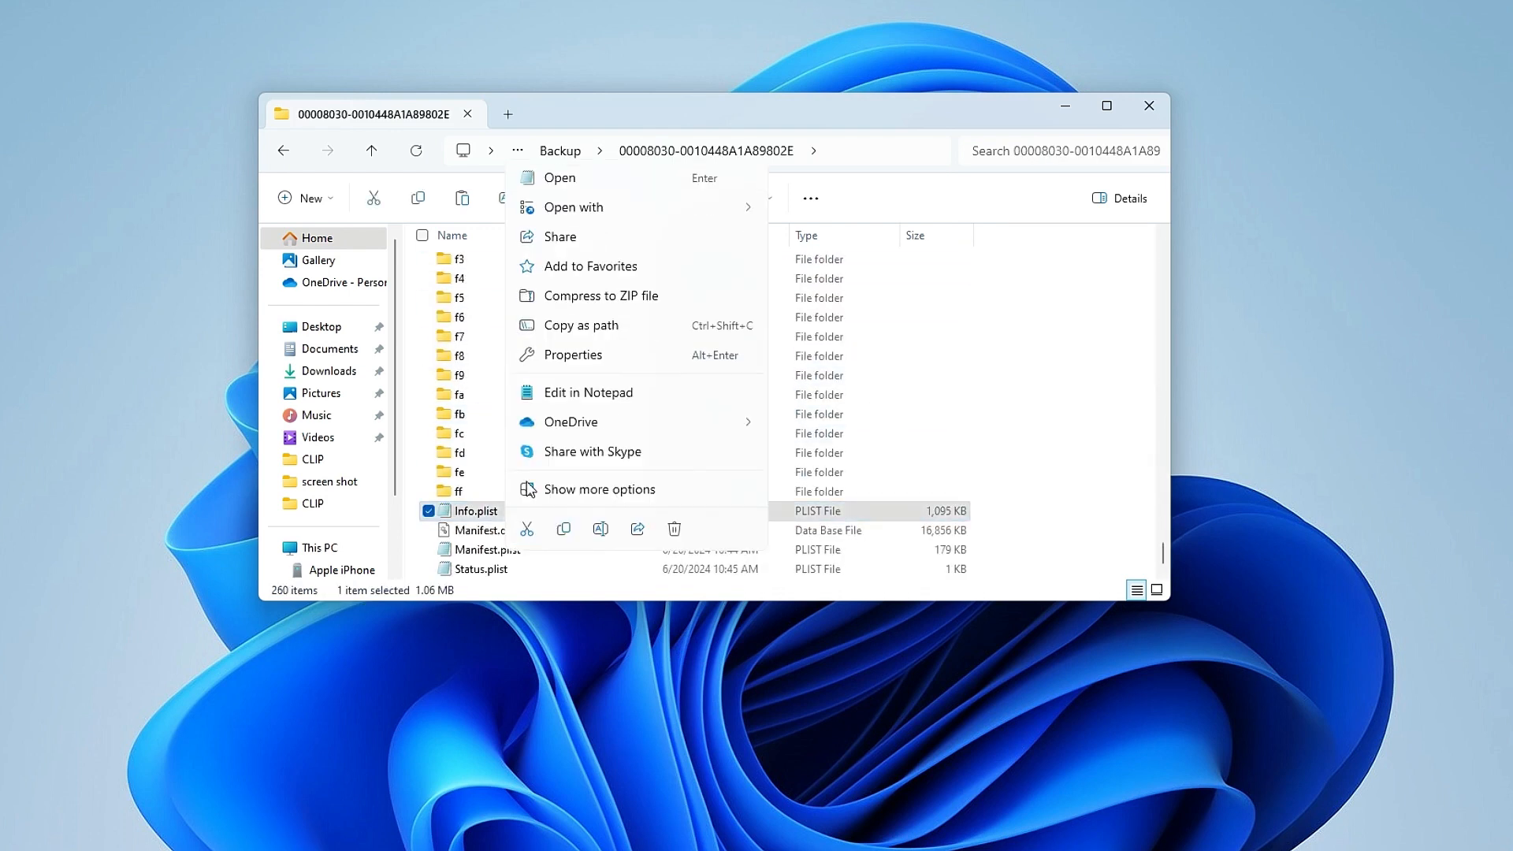
{"action": "left_click", "coordinate": [589, 393]}
{"action": "type", "text": "product"}
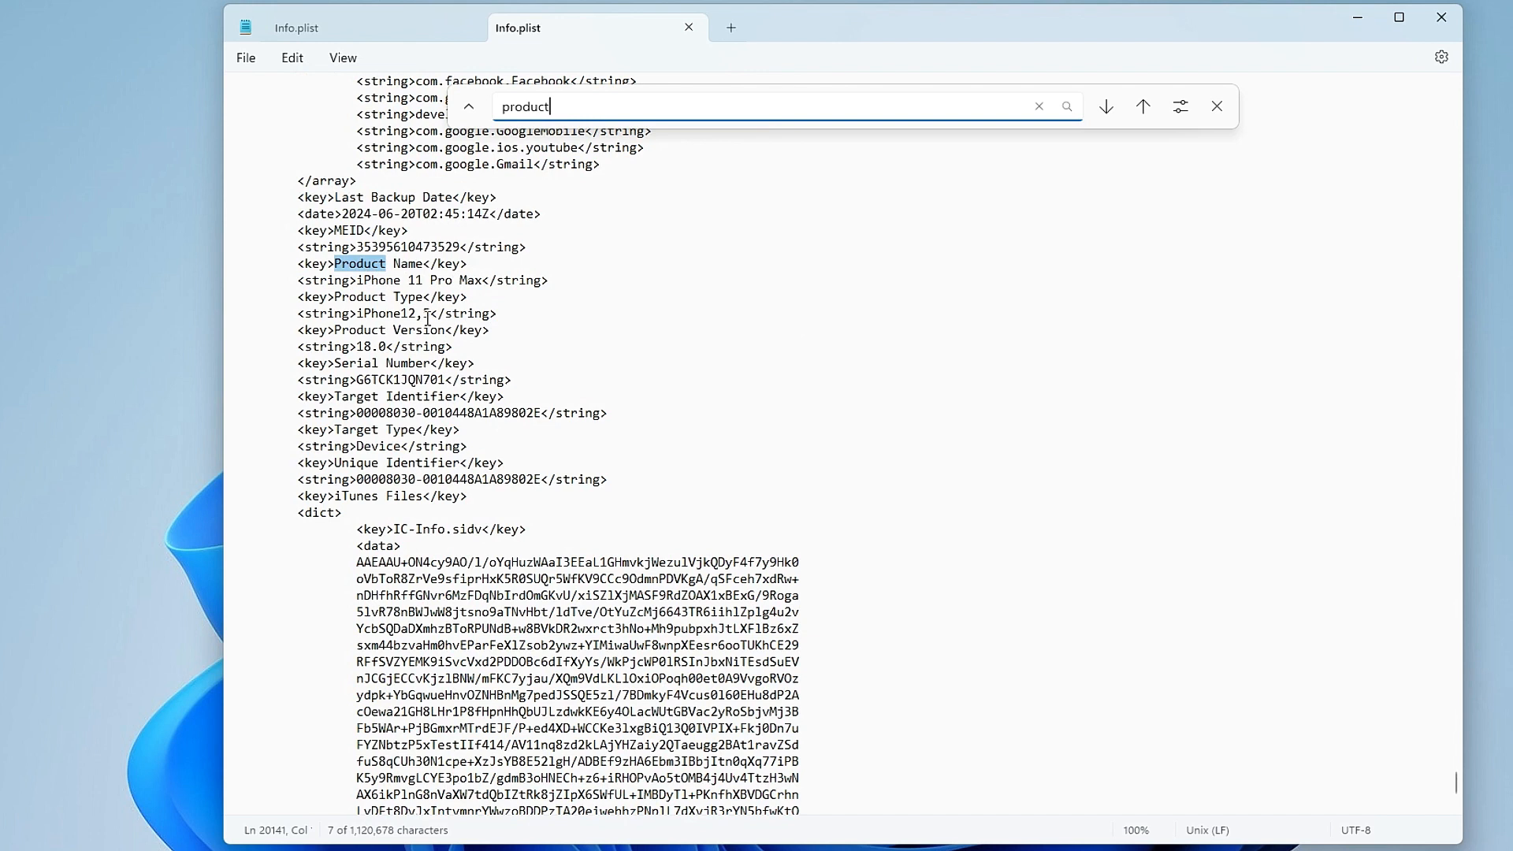
{"action": "left_click", "coordinate": [1106, 105]}
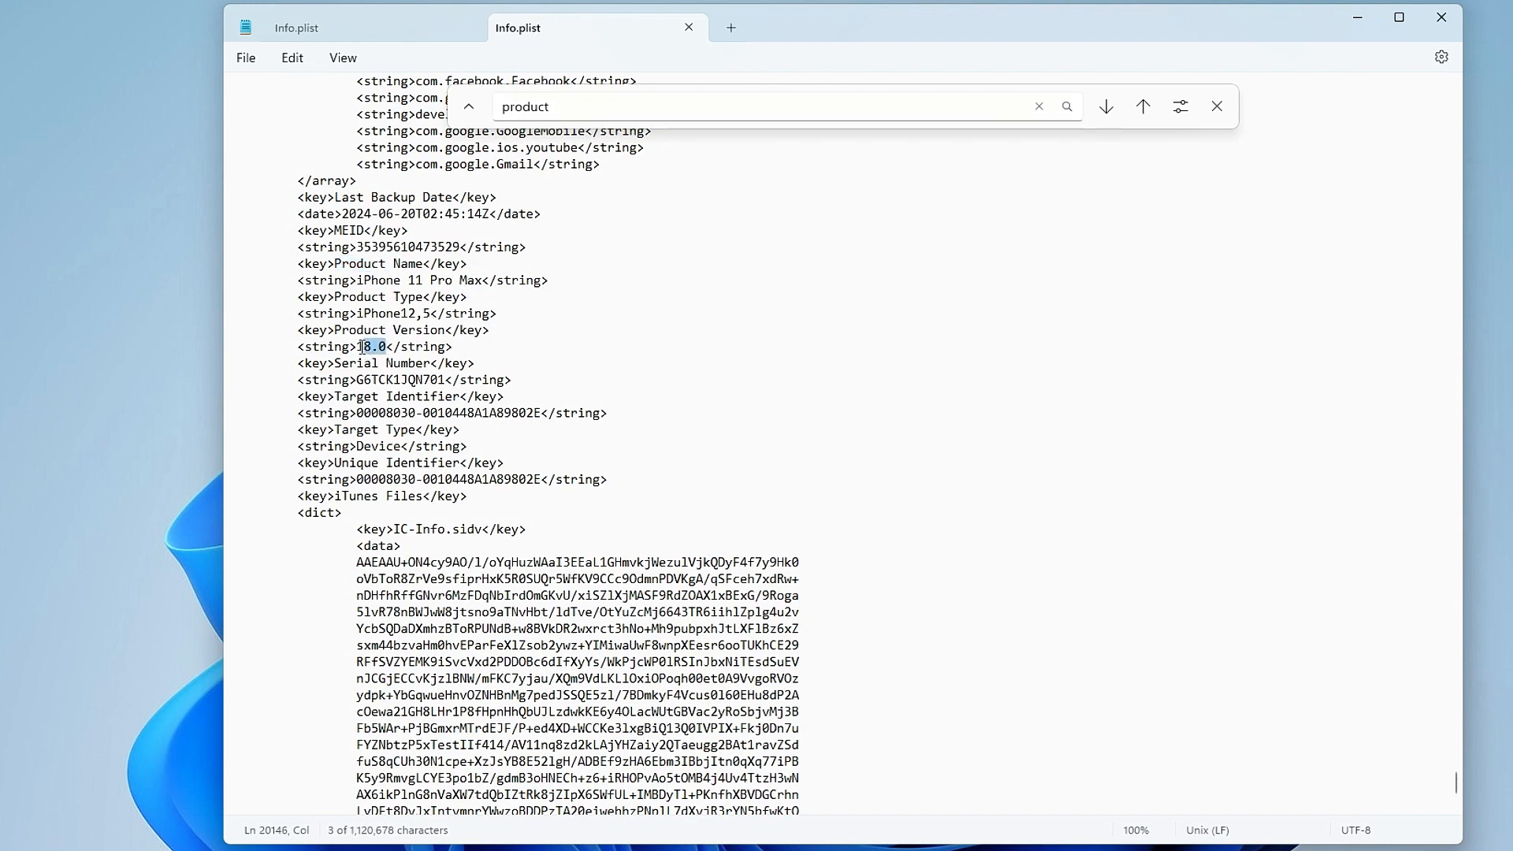
{"action": "type", "text": "17.5."}
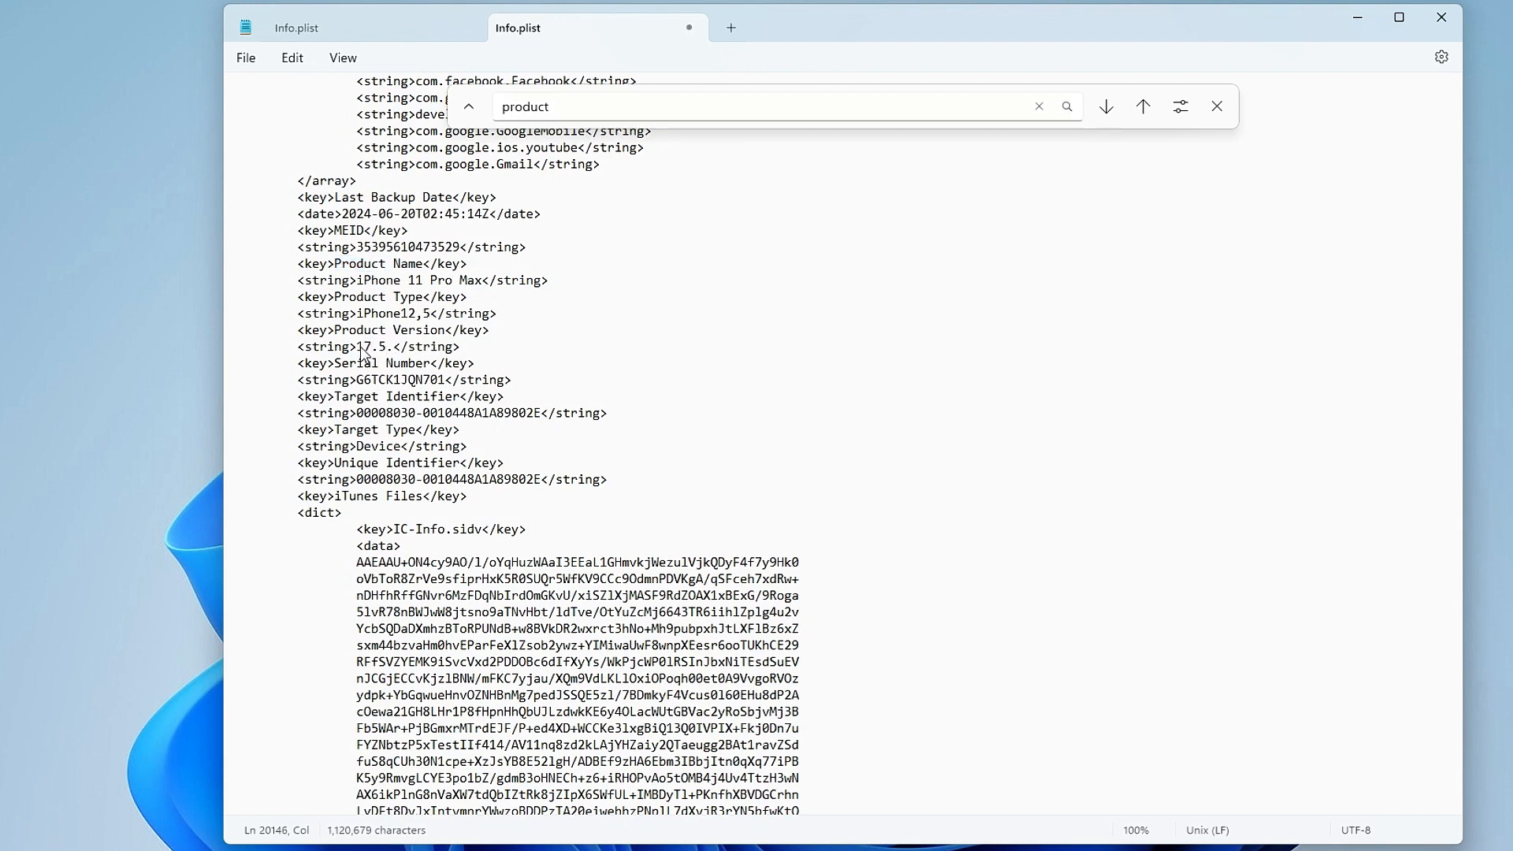
{"action": "left_click", "coordinate": [246, 56]}
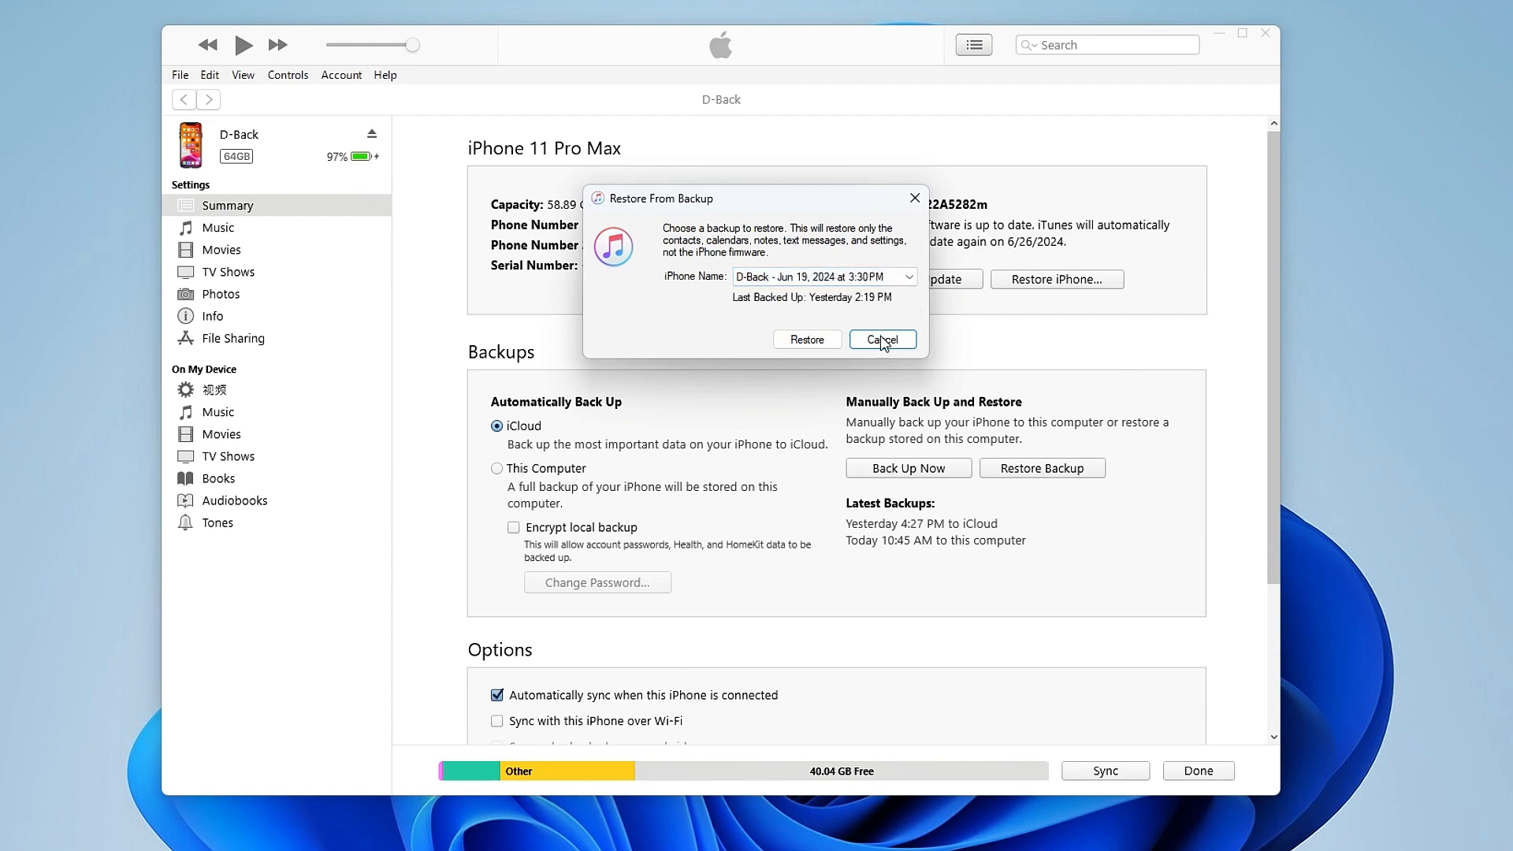
{"action": "mouse_move", "coordinate": [848, 308]}
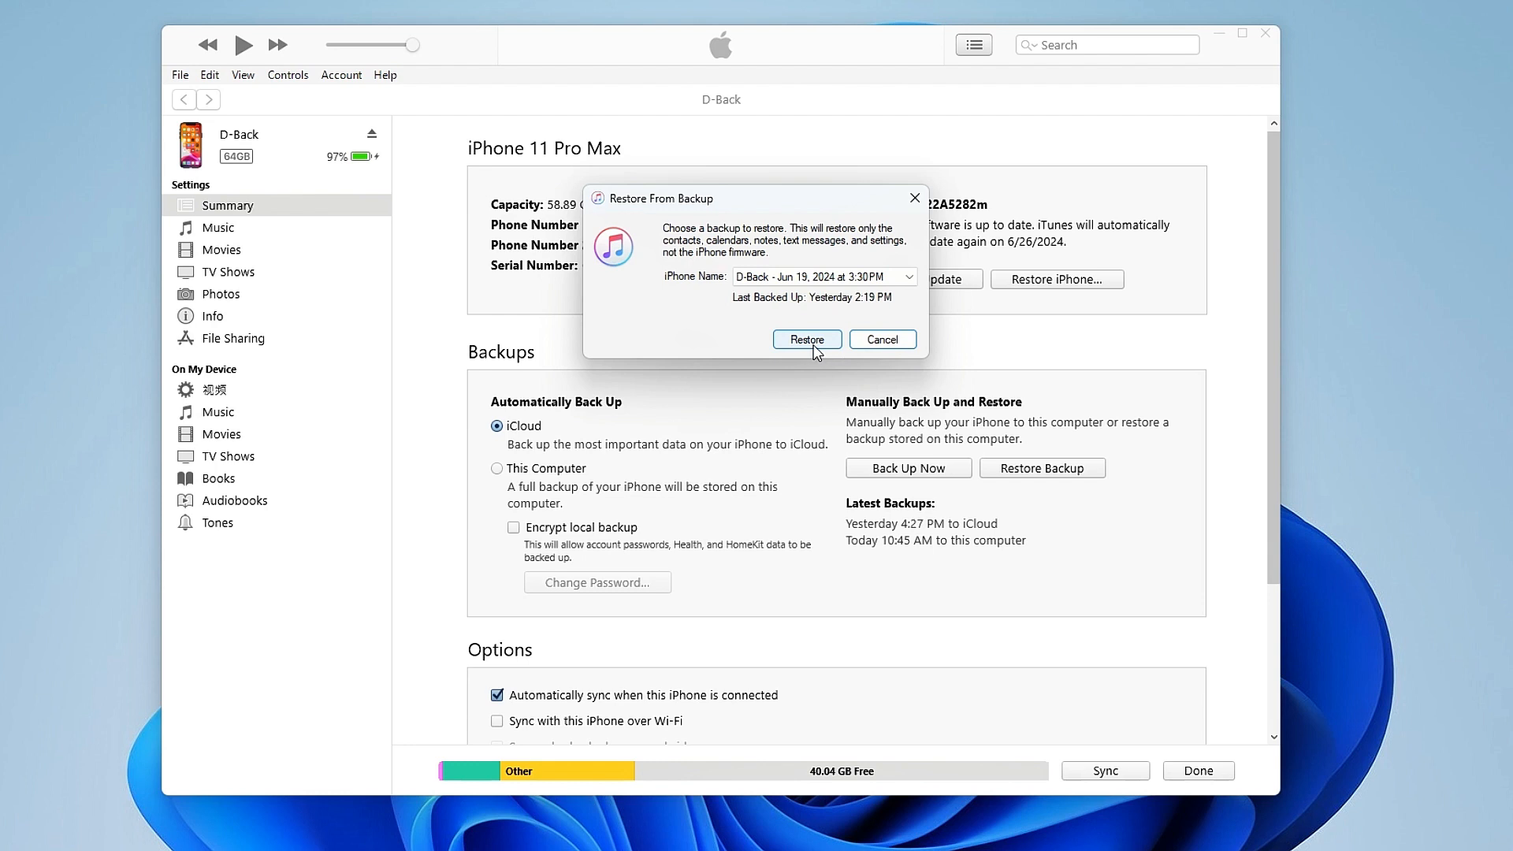
- Restore from the D-Back backup and choose Use Older Backup over the 6/20/2024 one
{"action": "left_click", "coordinate": [807, 339]}
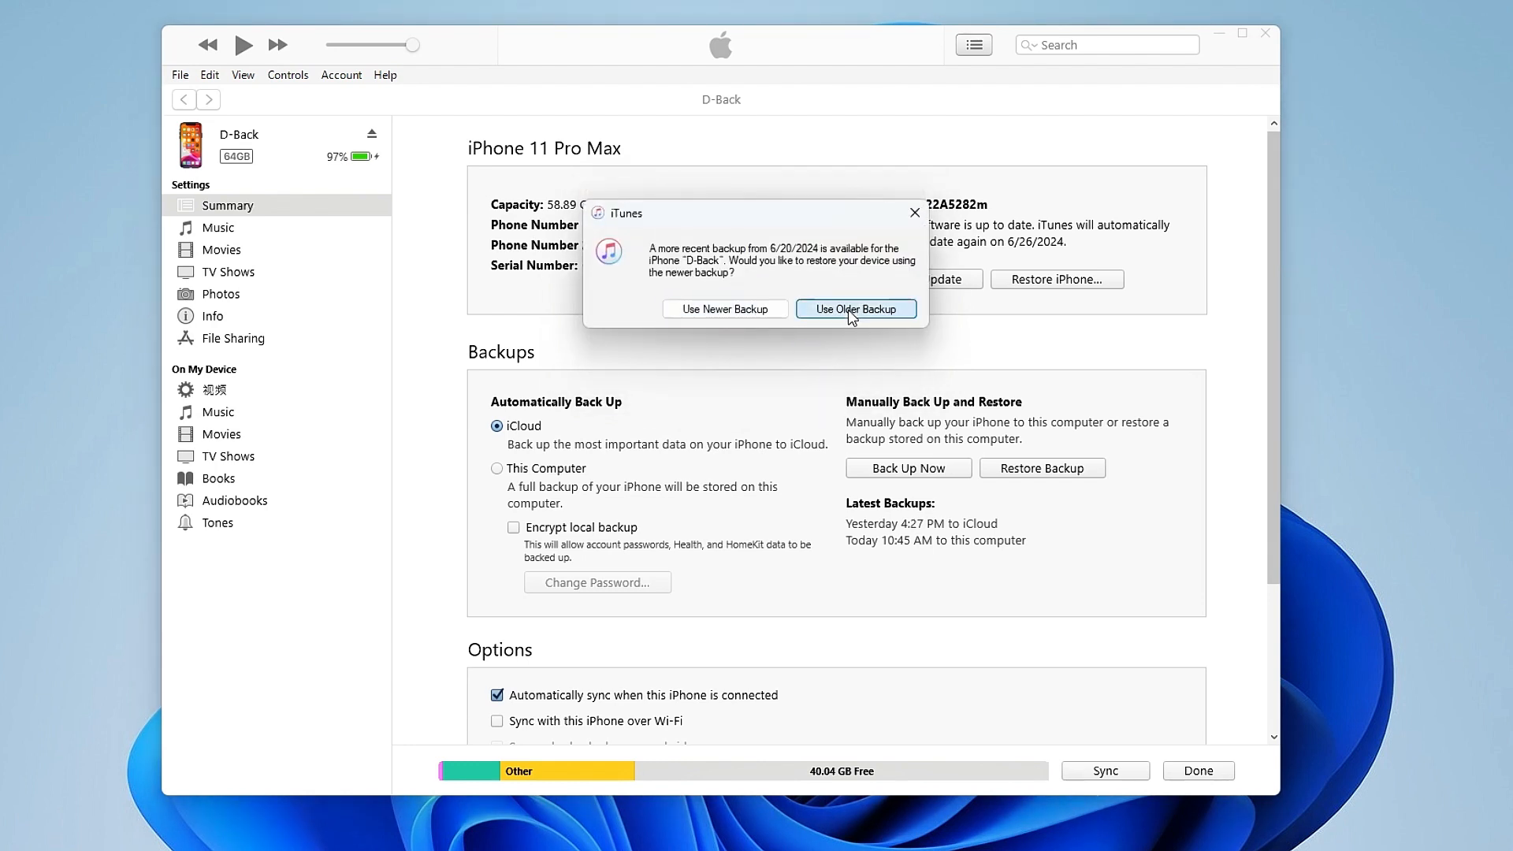
{"action": "left_click", "coordinate": [854, 308]}
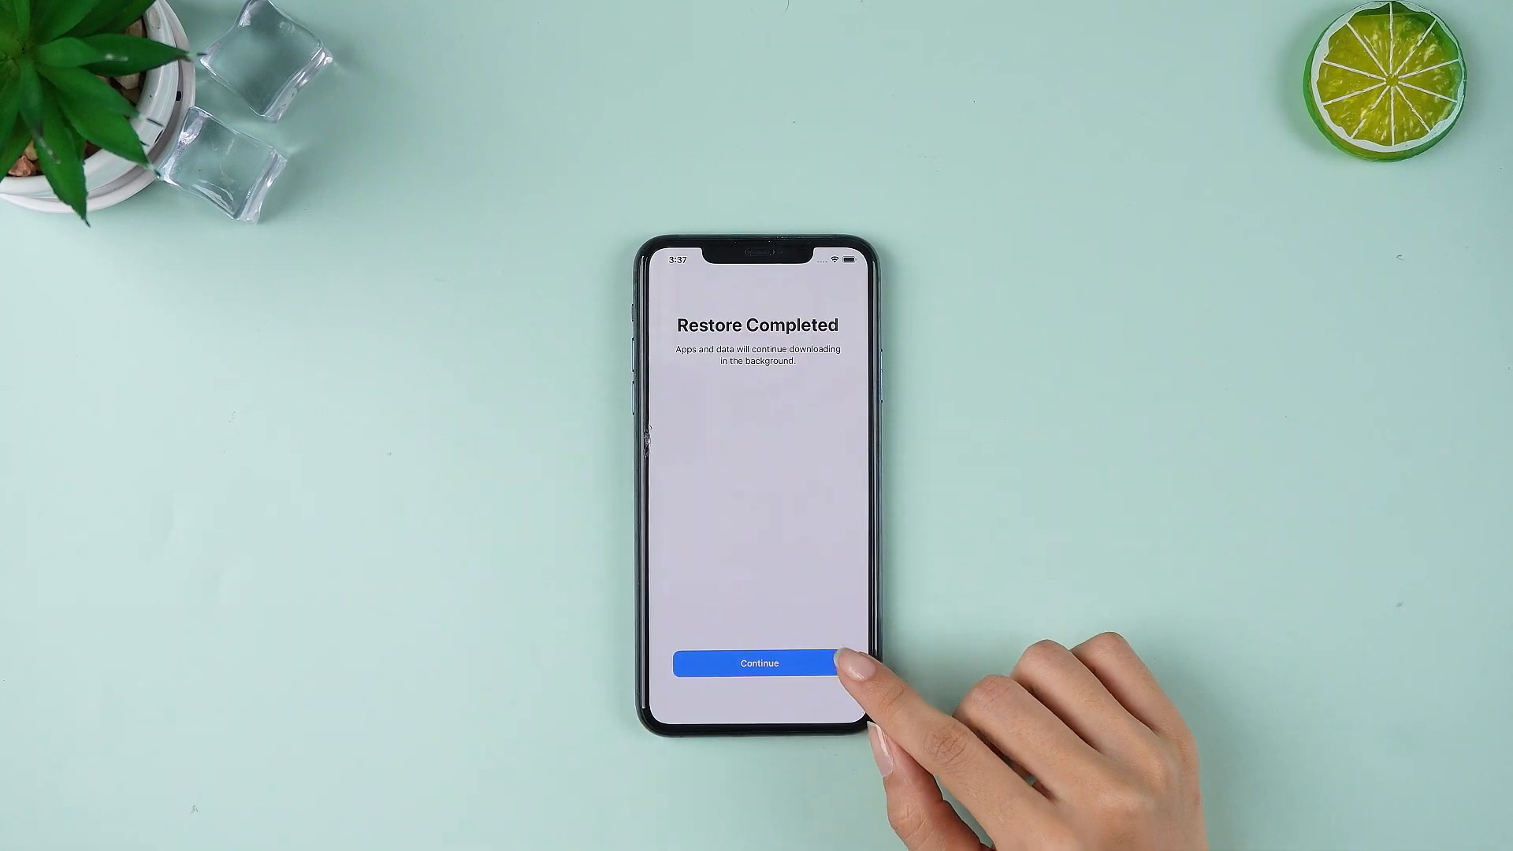
- Finish setup to the home screen and check About in Settings shows iOS Version 17.5.1
{"action": "left_click", "coordinate": [757, 663]}
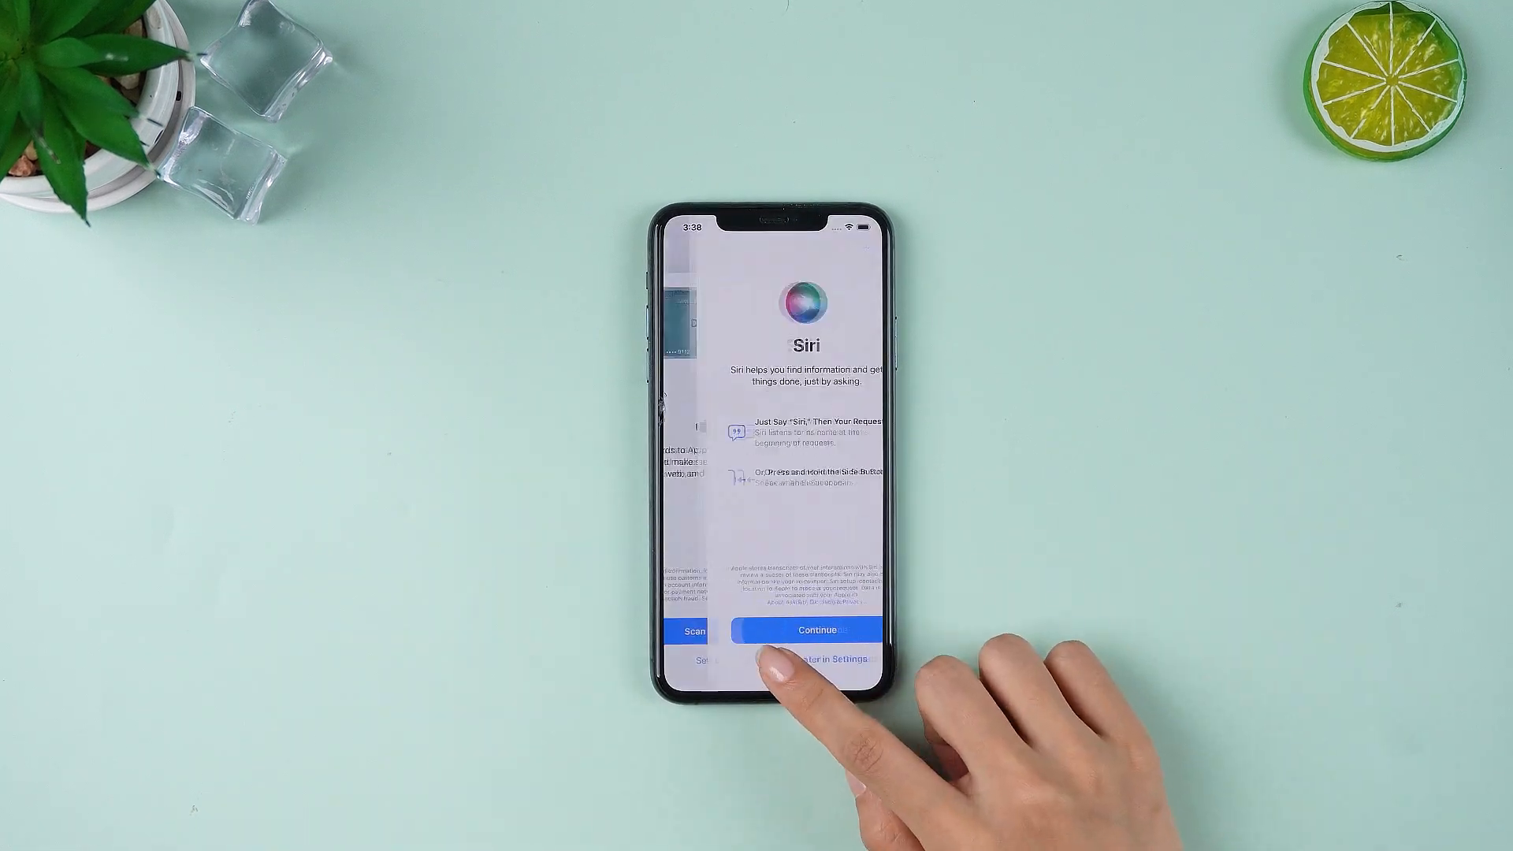
{"action": "left_click", "coordinate": [797, 630]}
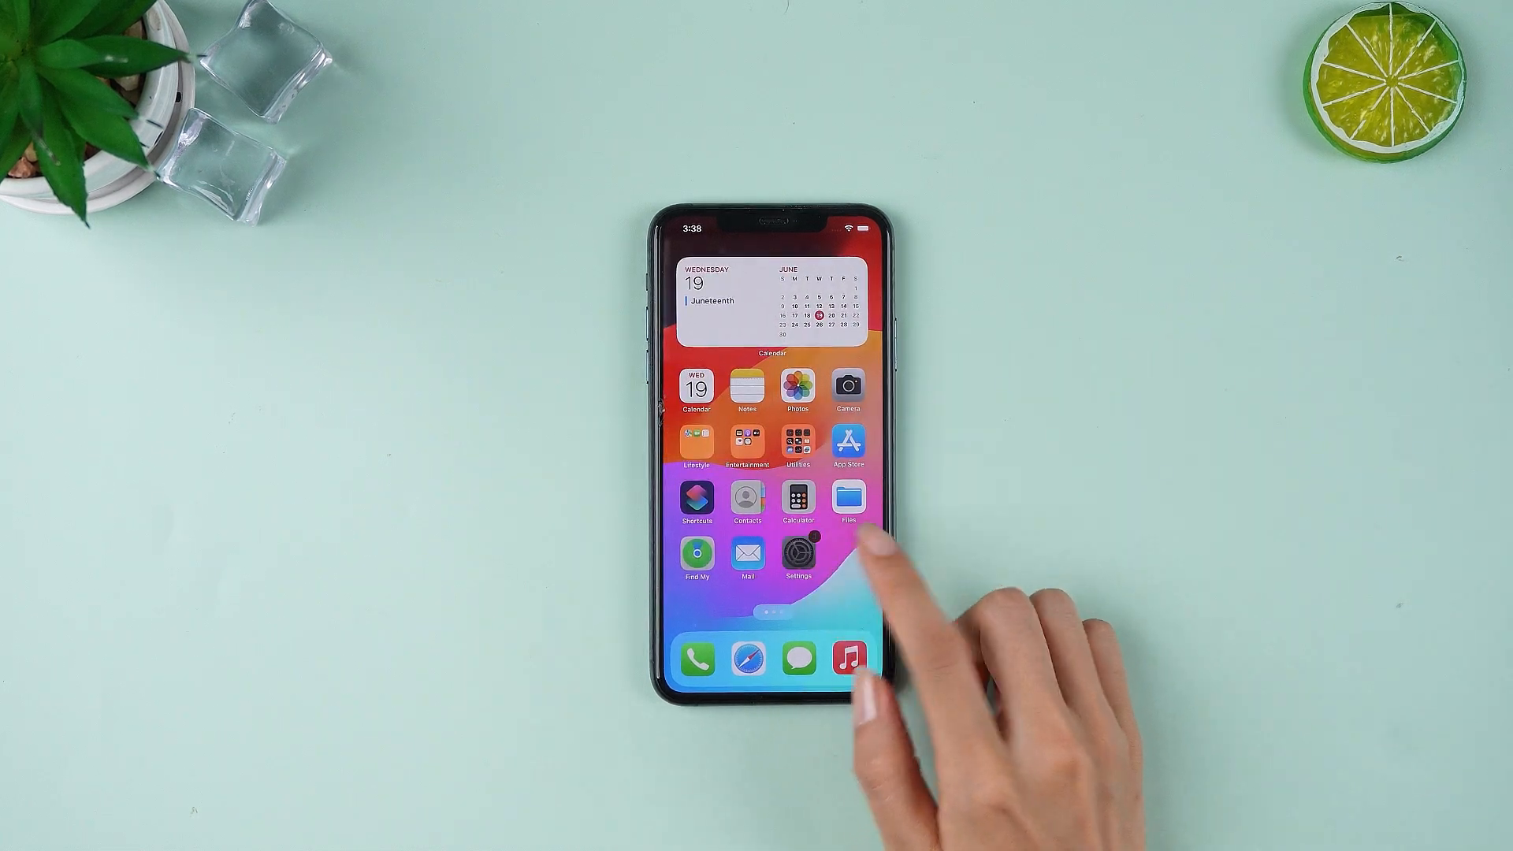
{"action": "left_click", "coordinate": [797, 554]}
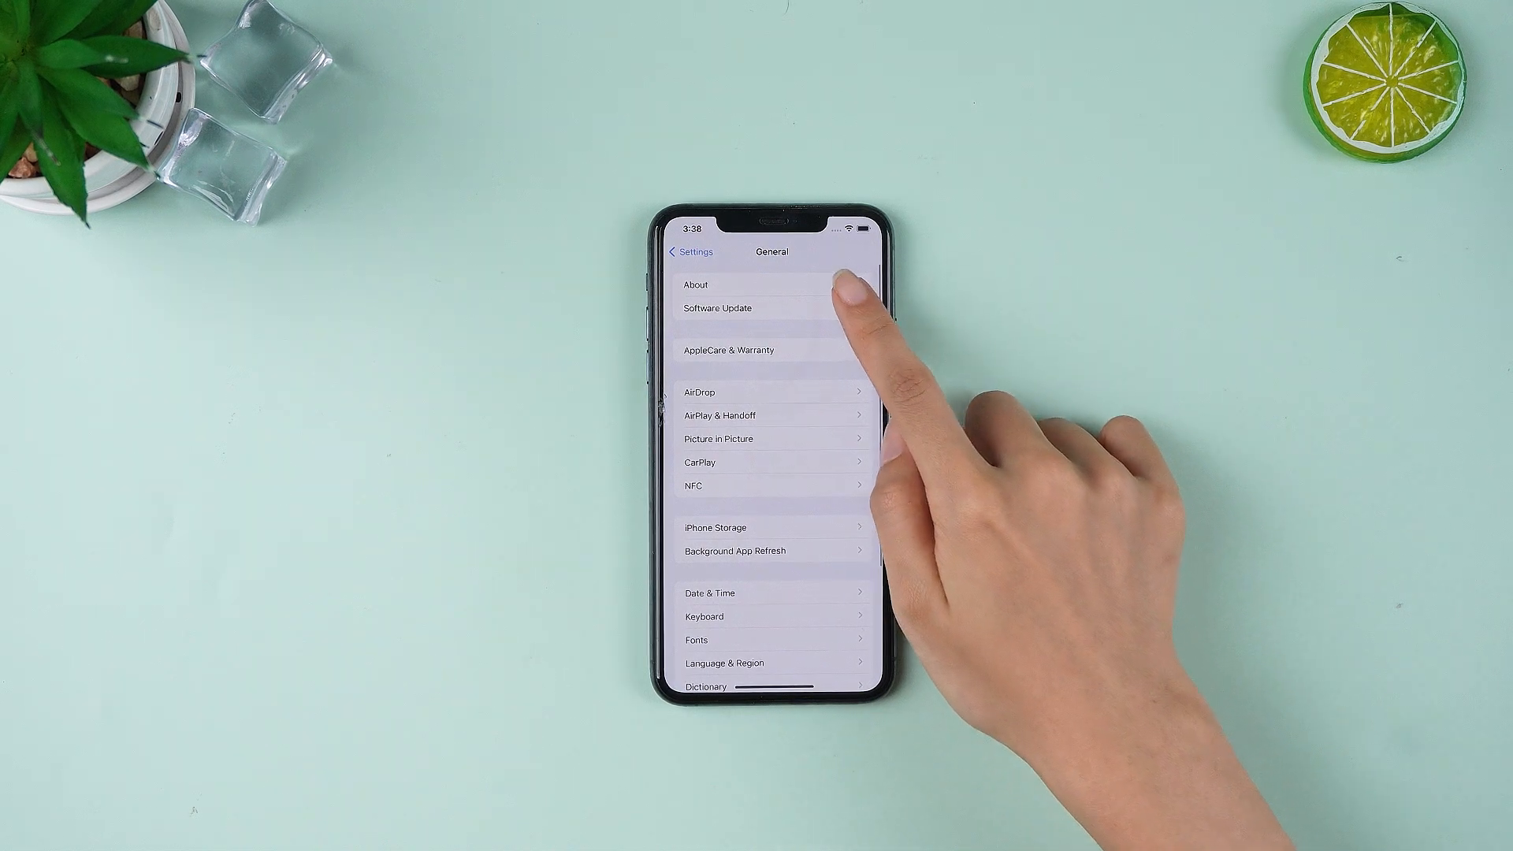
{"action": "left_click", "coordinate": [695, 286]}
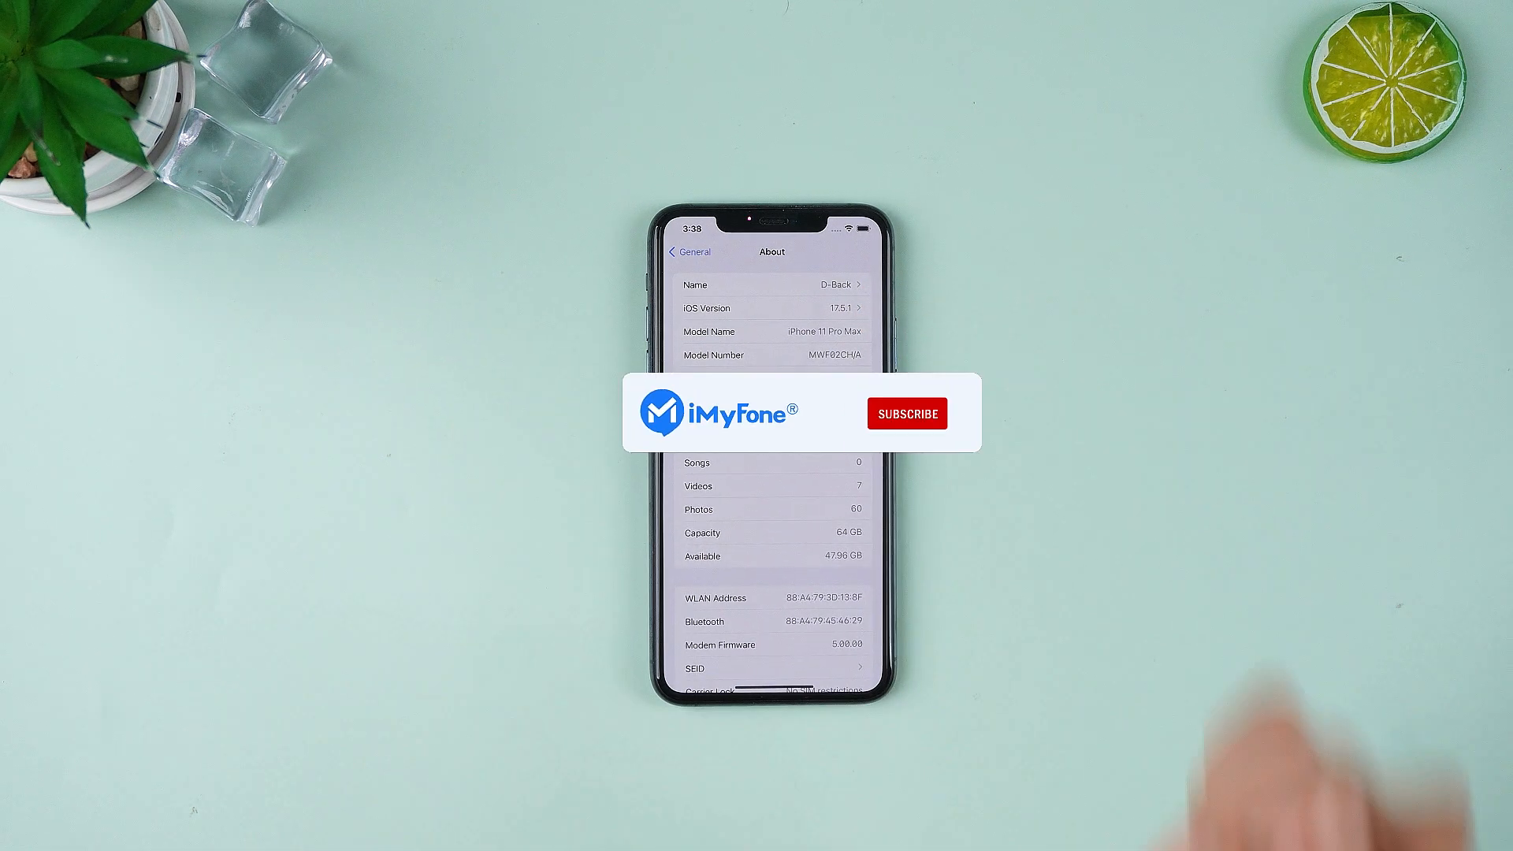
{"action": "left_click", "coordinate": [906, 412]}
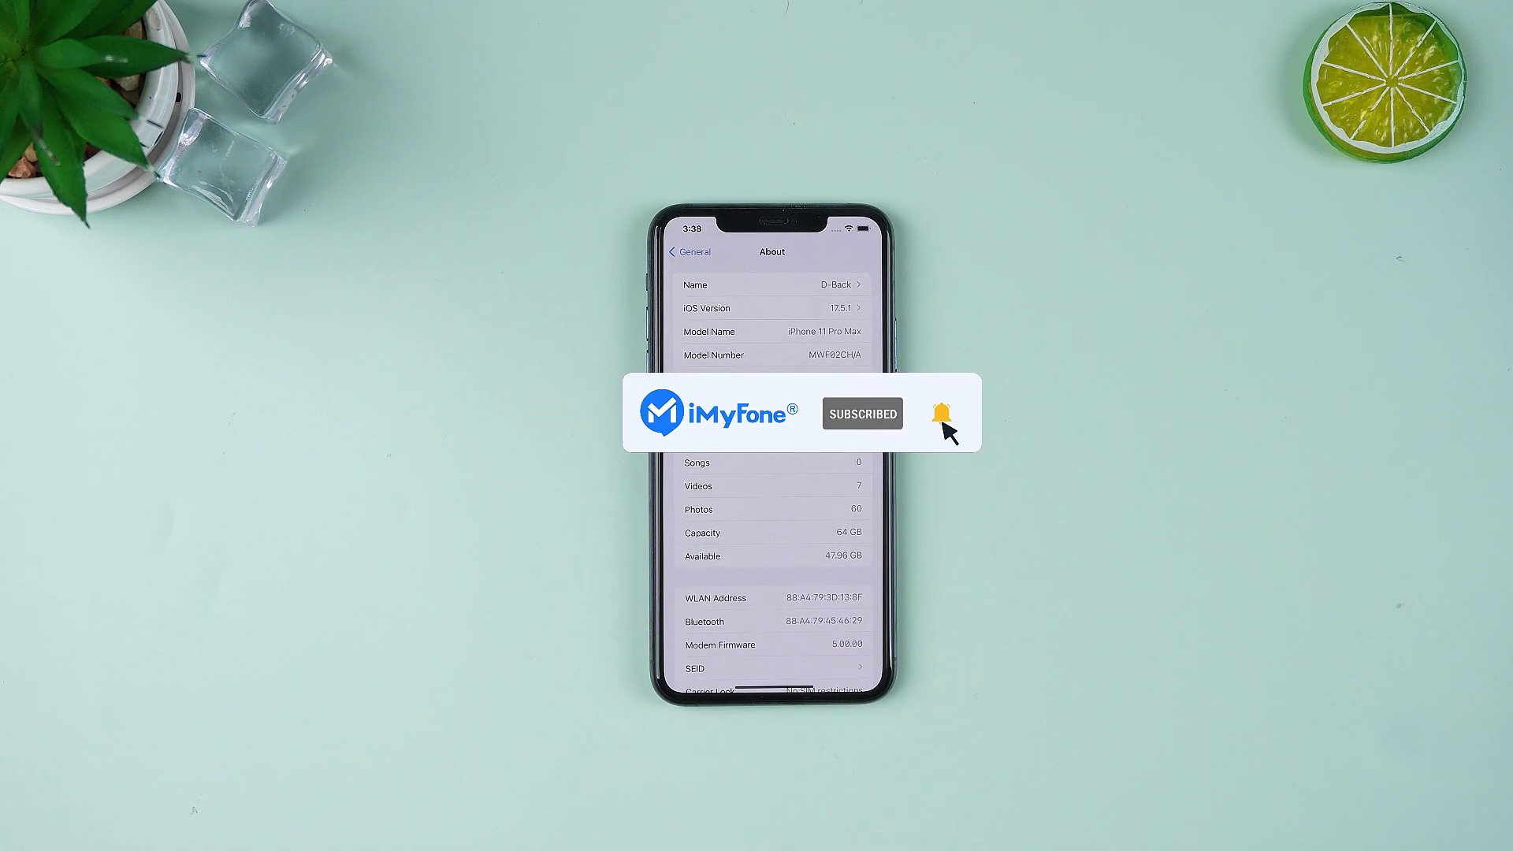